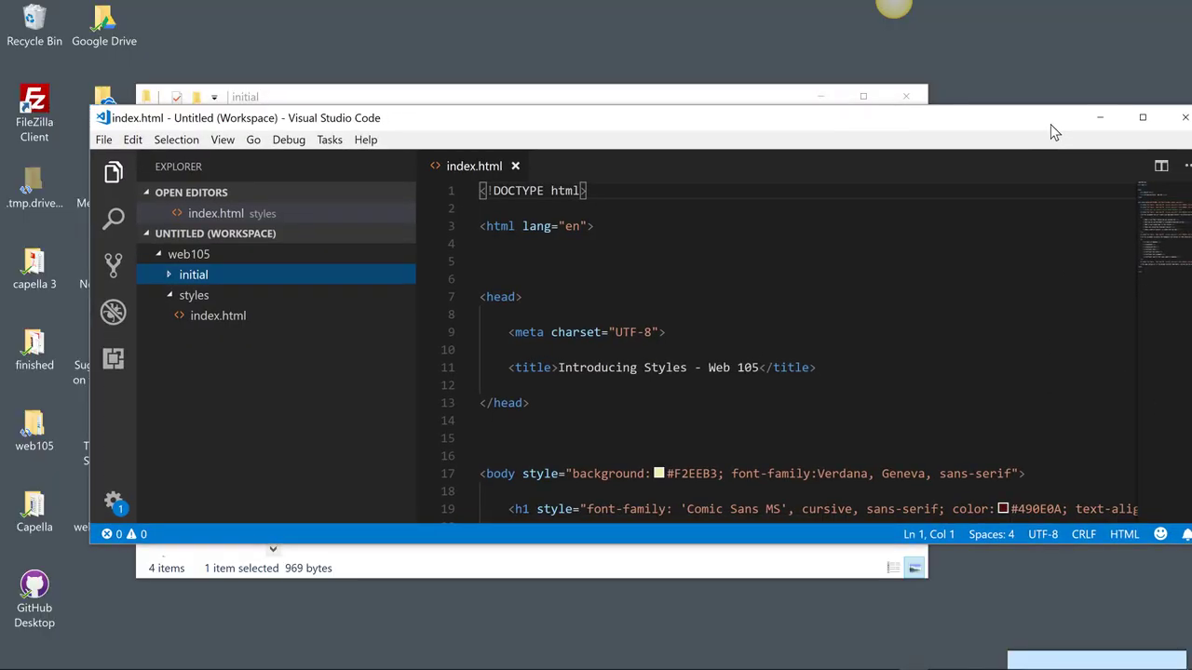
Maximize VS Code and scroll down through the index.html markup.
{"action": "left_click", "coordinate": [1142, 118]}
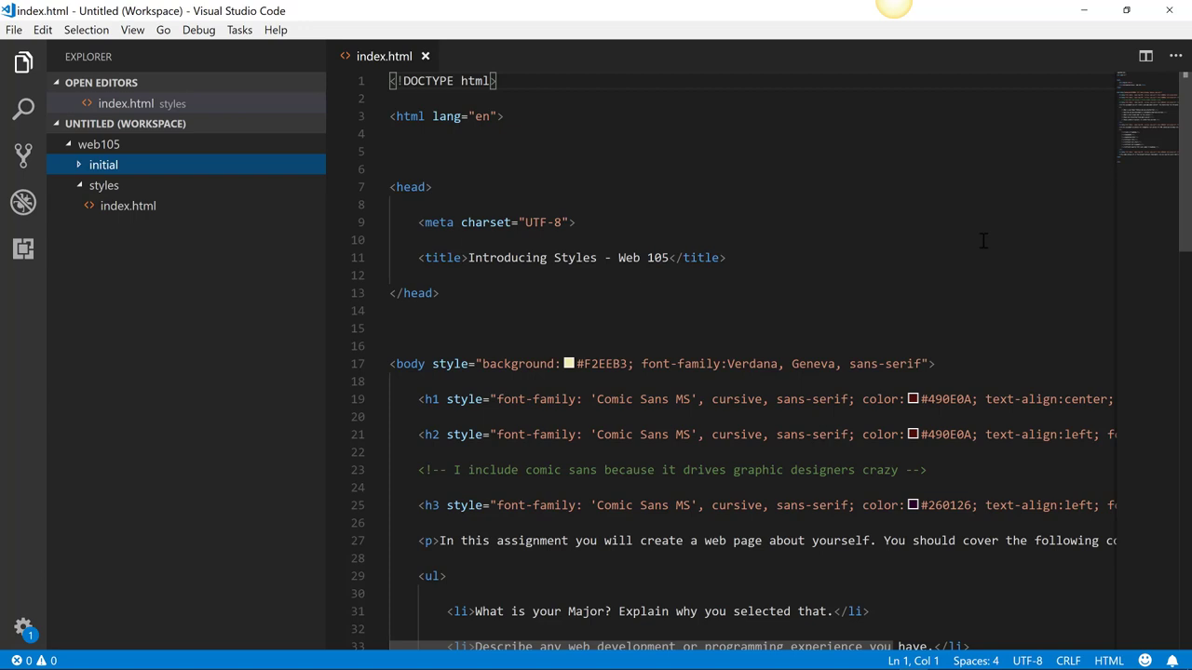
{"action": "mouse_move", "coordinate": [628, 195]}
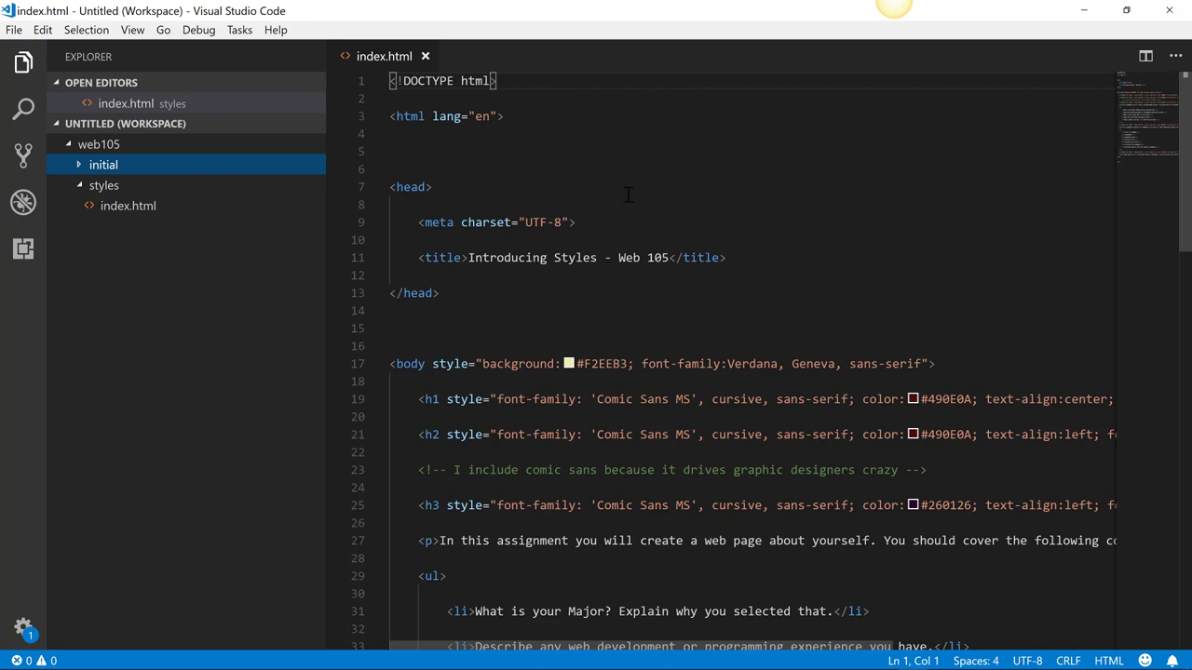
{"action": "mouse_move", "coordinate": [697, 345]}
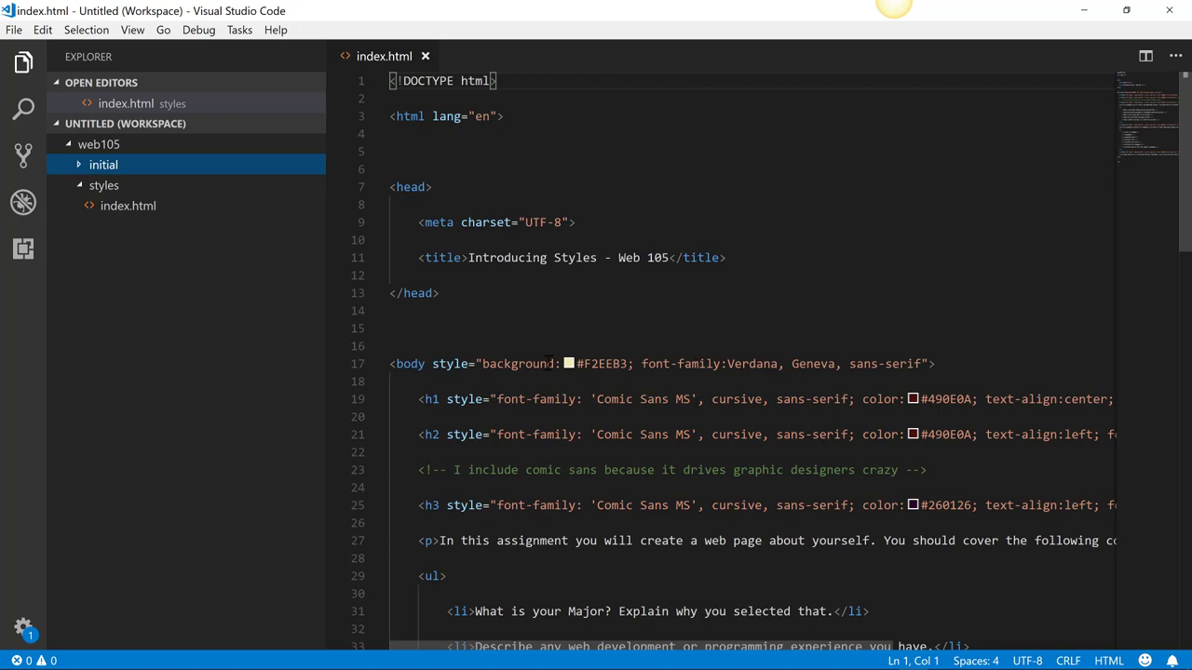
{"action": "scroll", "scroll_direction": "down", "scroll_amount": 3}
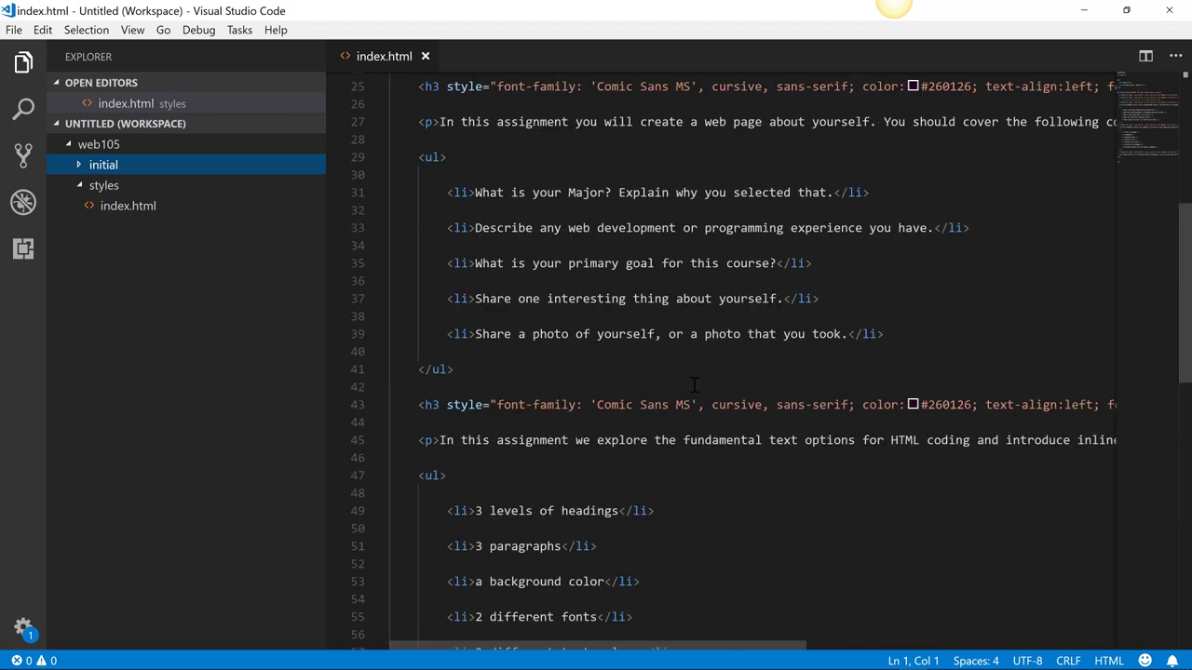
{"action": "mouse_move", "coordinate": [405, 9]}
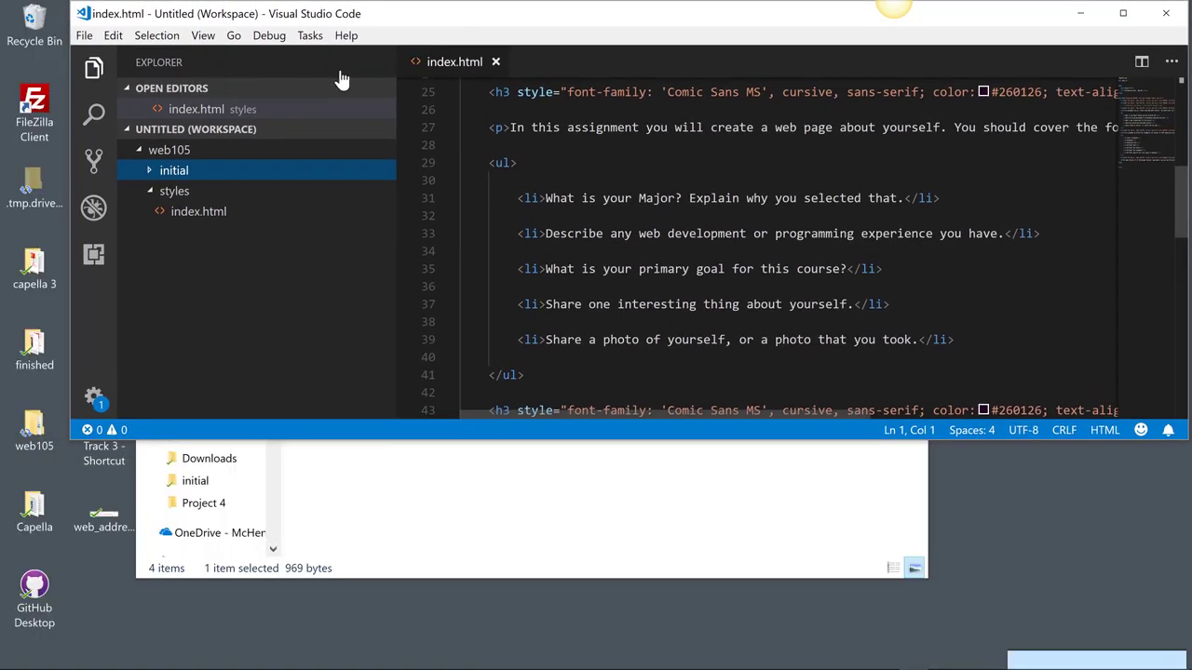
{"action": "mouse_move", "coordinate": [93, 115]}
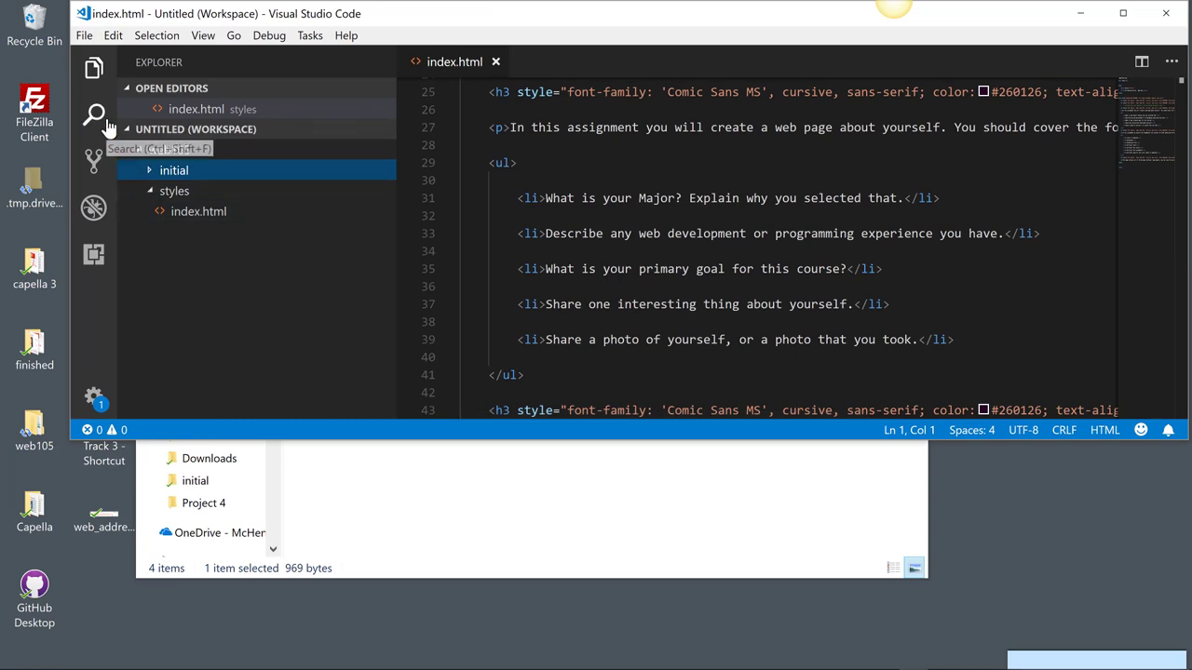
{"action": "mouse_move", "coordinate": [93, 258]}
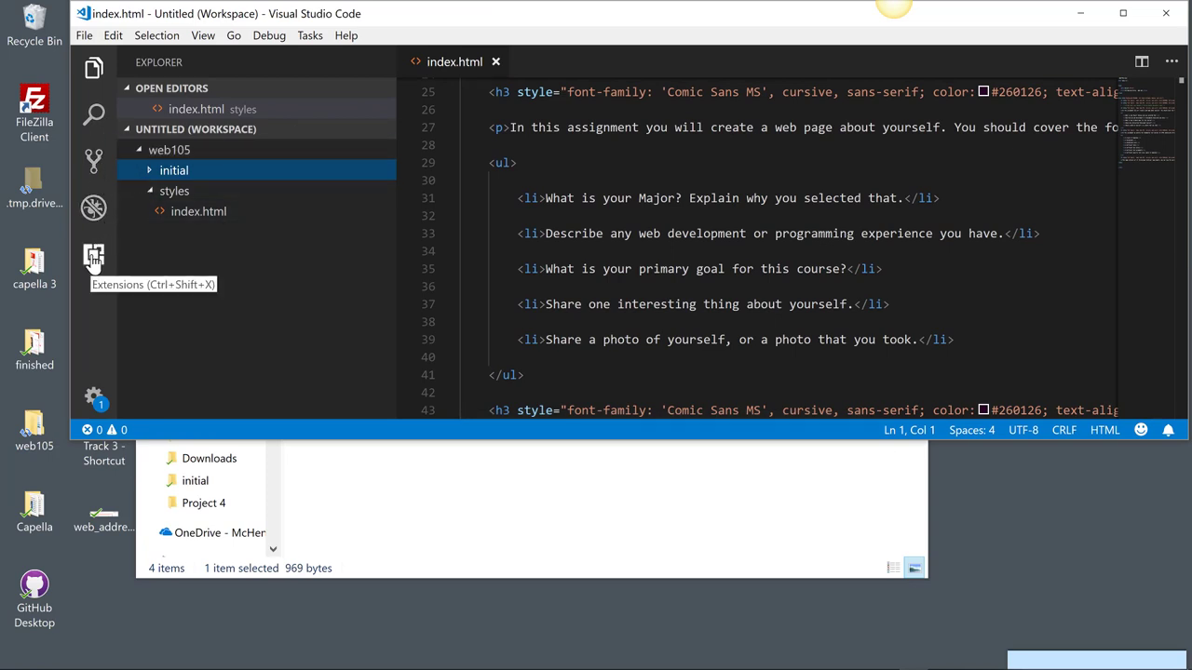
{"action": "mouse_move", "coordinate": [92, 167]}
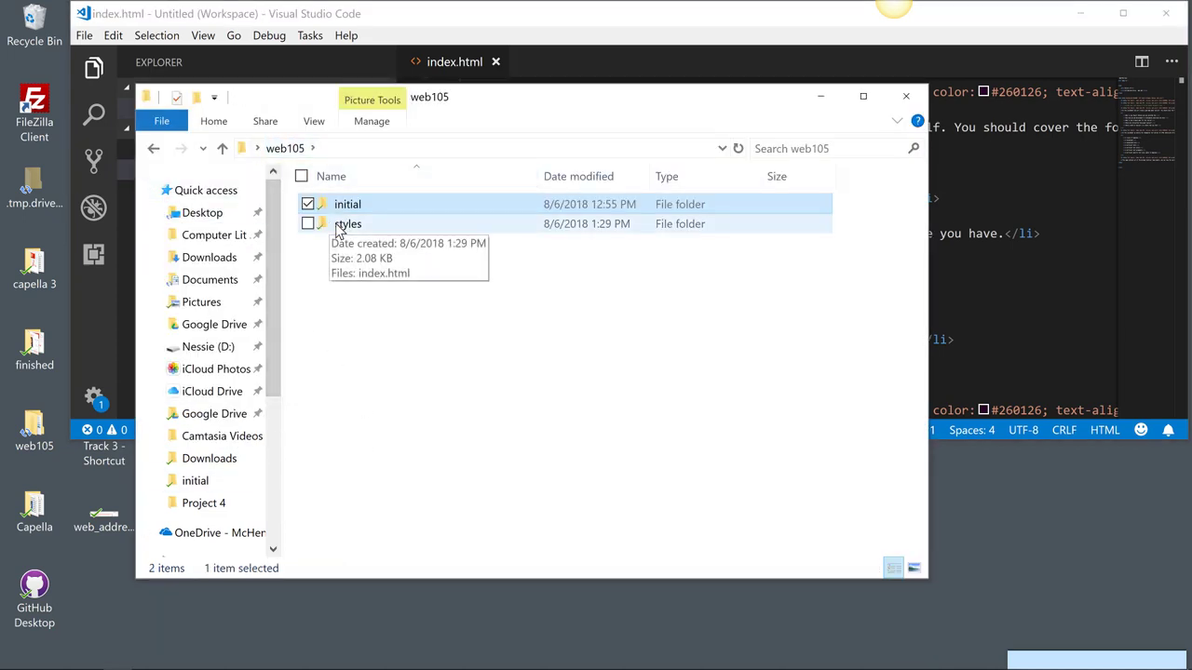
Open index.html from the styles folder in Firefox.
{"action": "double_click", "coordinate": [348, 223]}
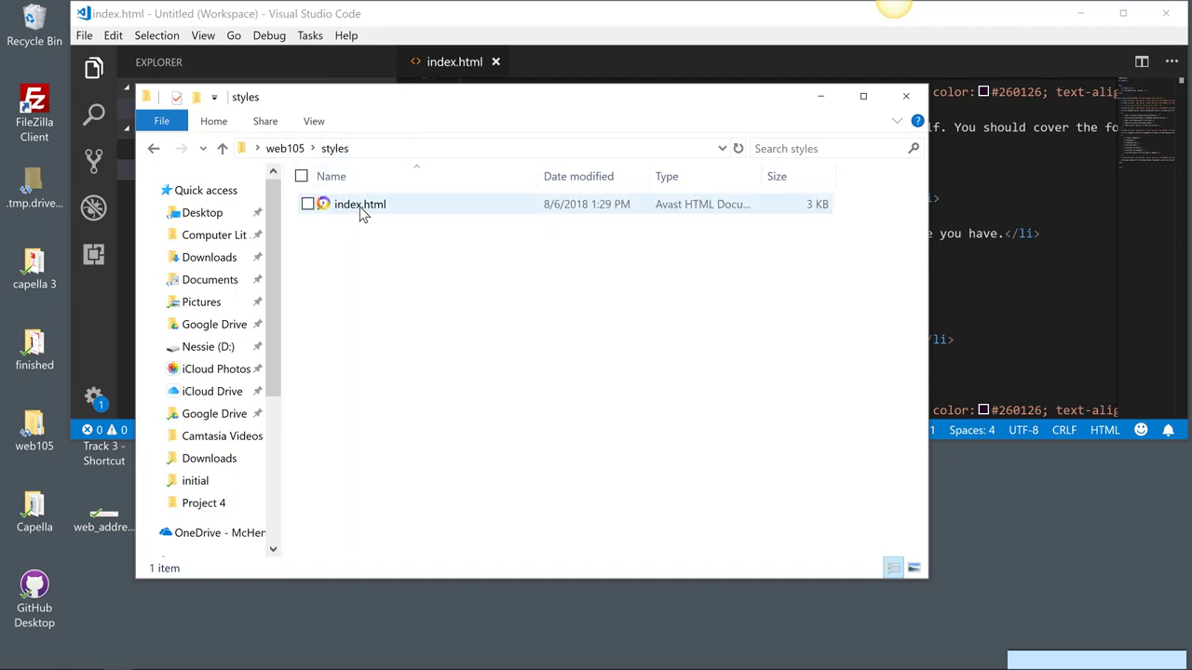
{"action": "mouse_move", "coordinate": [360, 204]}
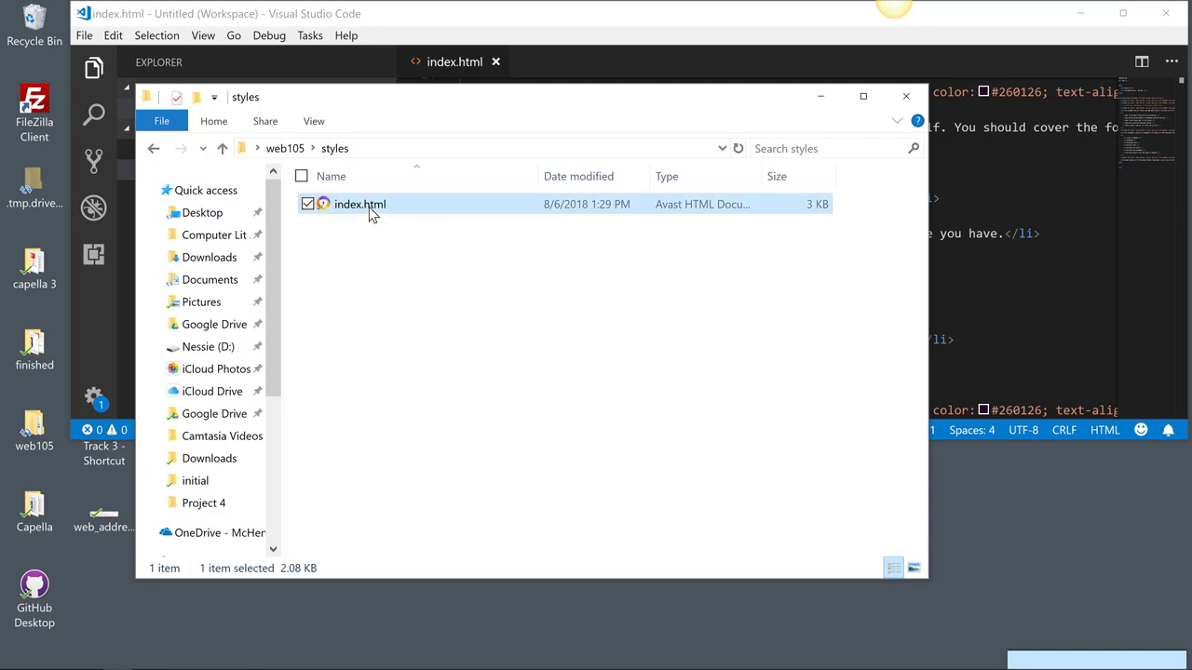
{"action": "right_click", "coordinate": [359, 204]}
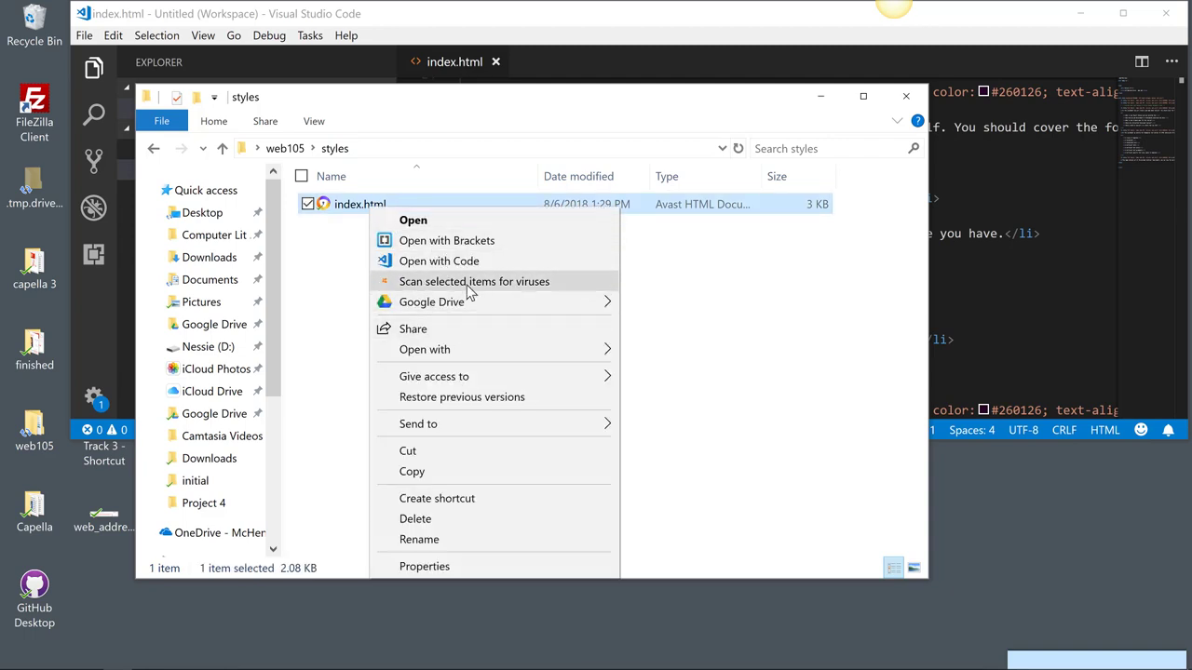
{"action": "mouse_move", "coordinate": [510, 320]}
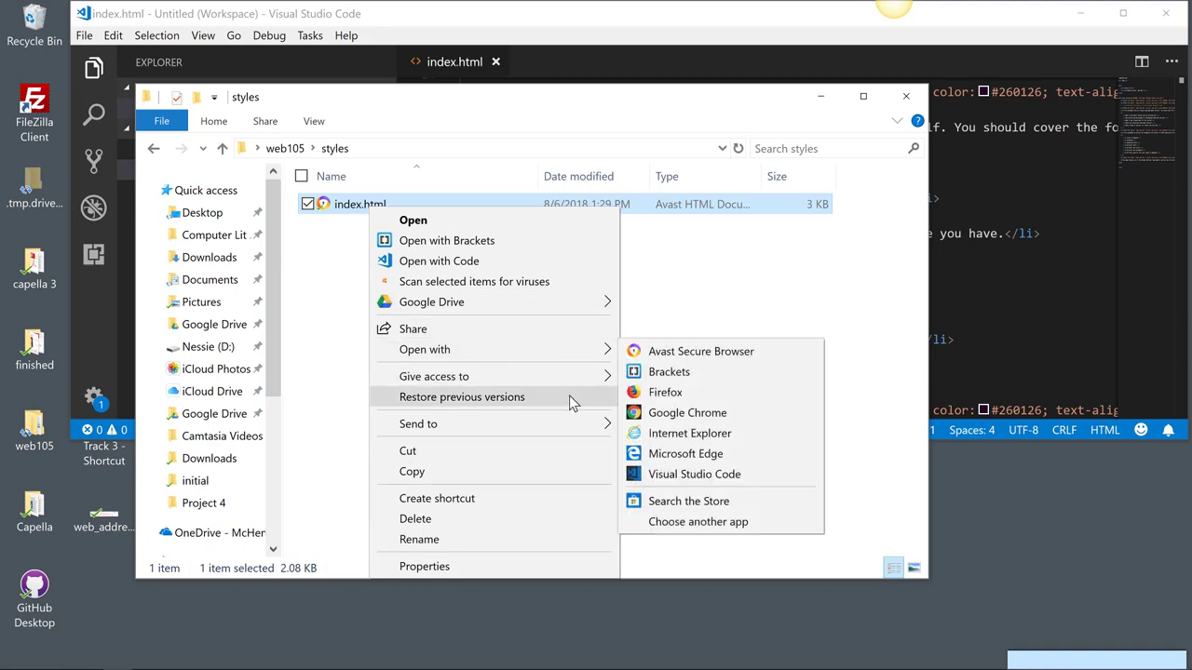
{"action": "left_click", "coordinate": [665, 392]}
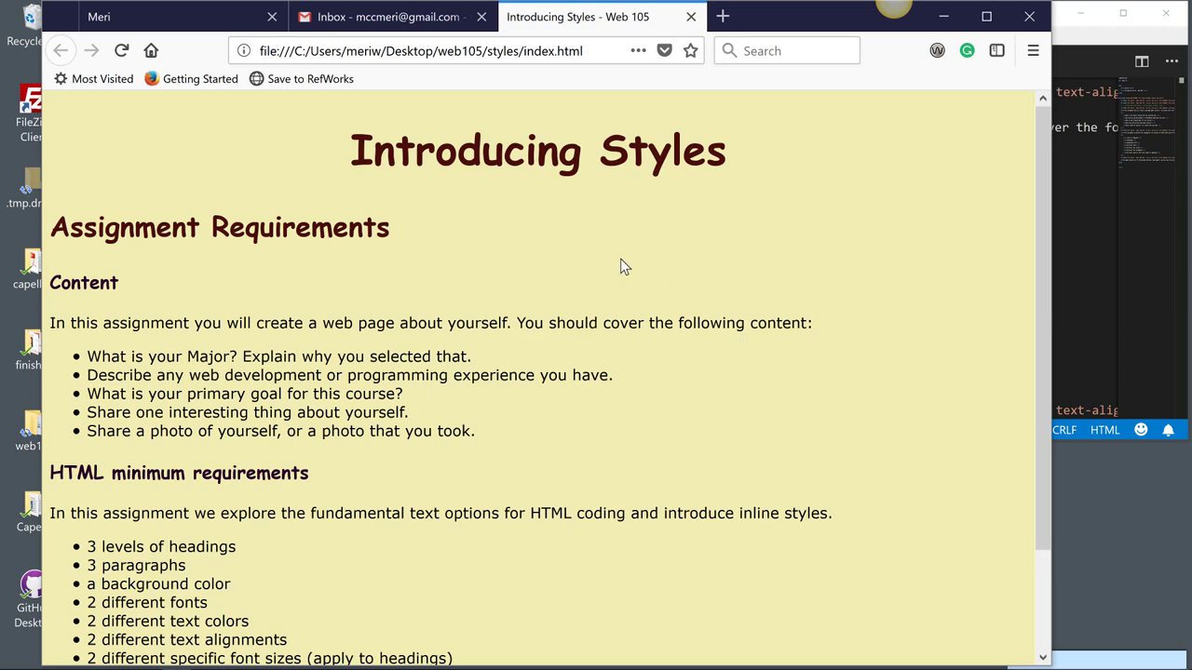
{"action": "mouse_move", "coordinate": [610, 253]}
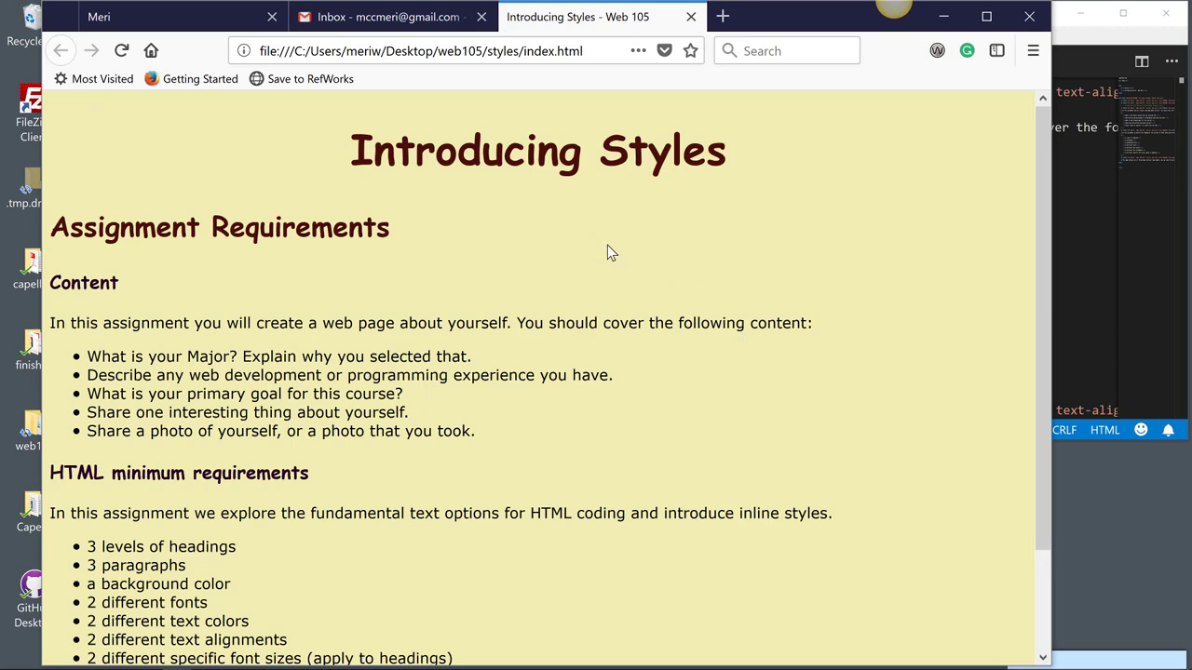
Bring up Firefox's context menu on the Introducing Styles page.
{"action": "right_click", "coordinate": [612, 252]}
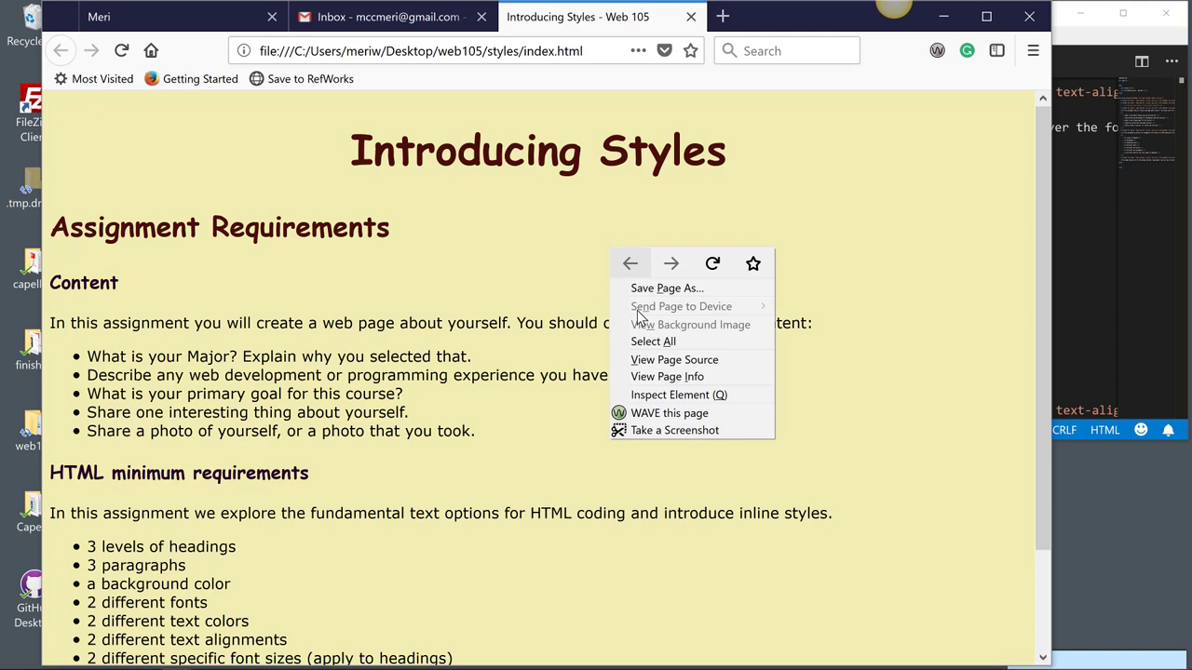
{"action": "mouse_move", "coordinate": [667, 376]}
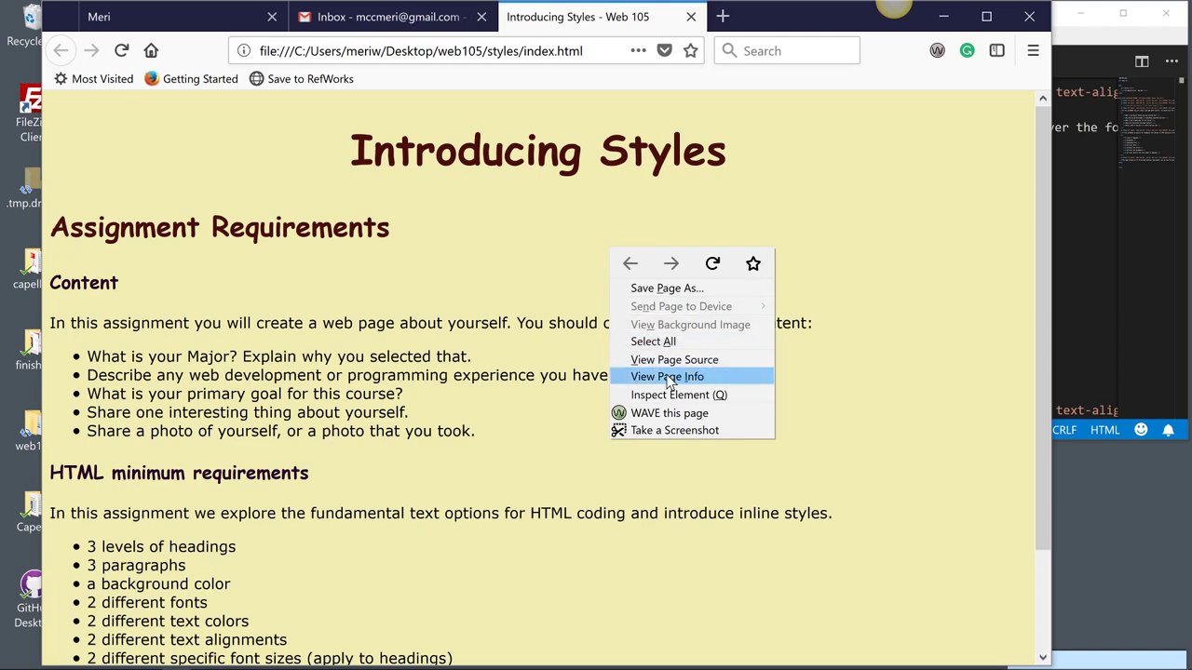
{"action": "mouse_move", "coordinate": [674, 359]}
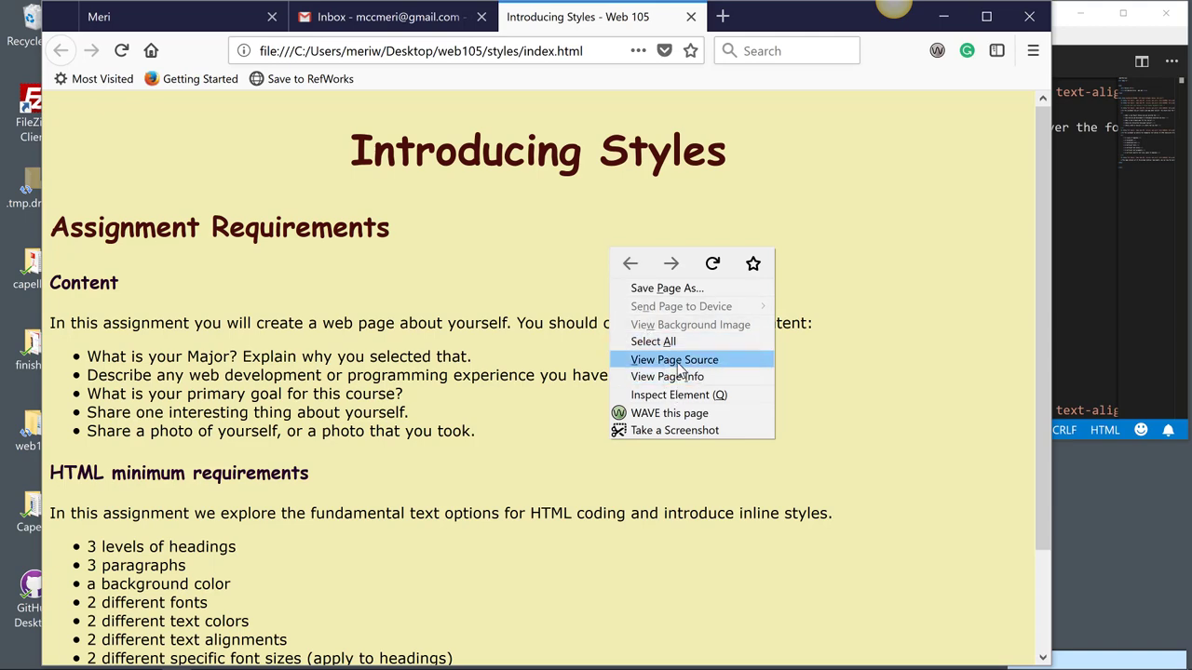
View the page source in a new tab, scrolled to the doctype at the top.
{"action": "left_click", "coordinate": [674, 359]}
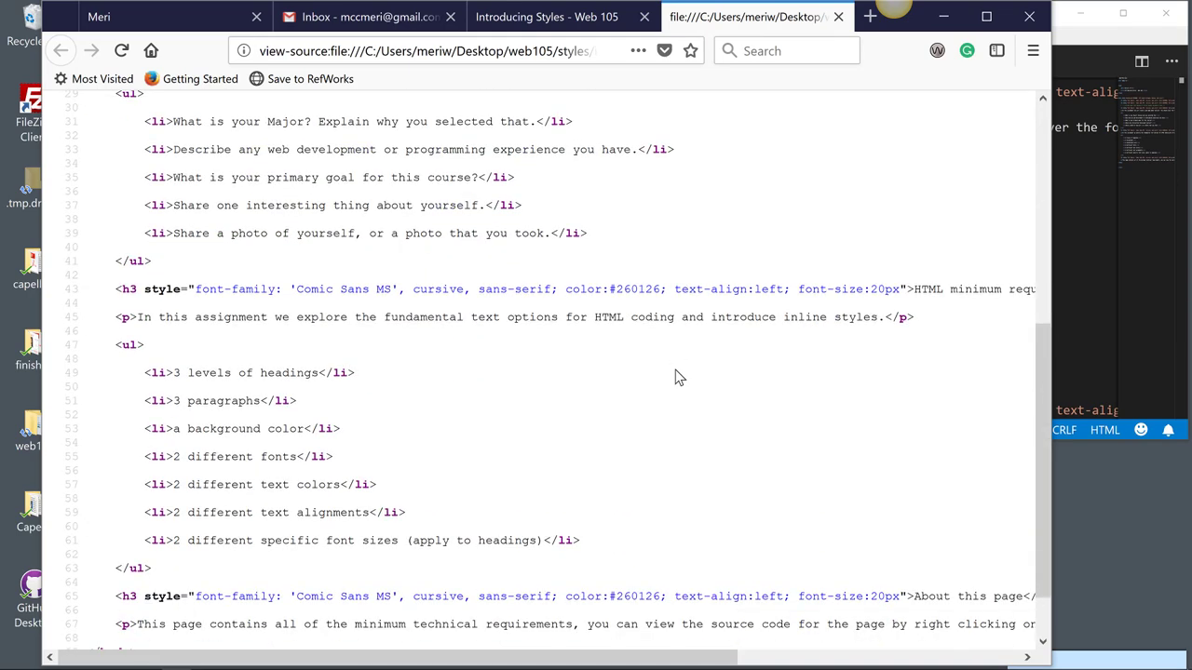
{"action": "scroll", "scroll_direction": "up", "scroll_amount": 3}
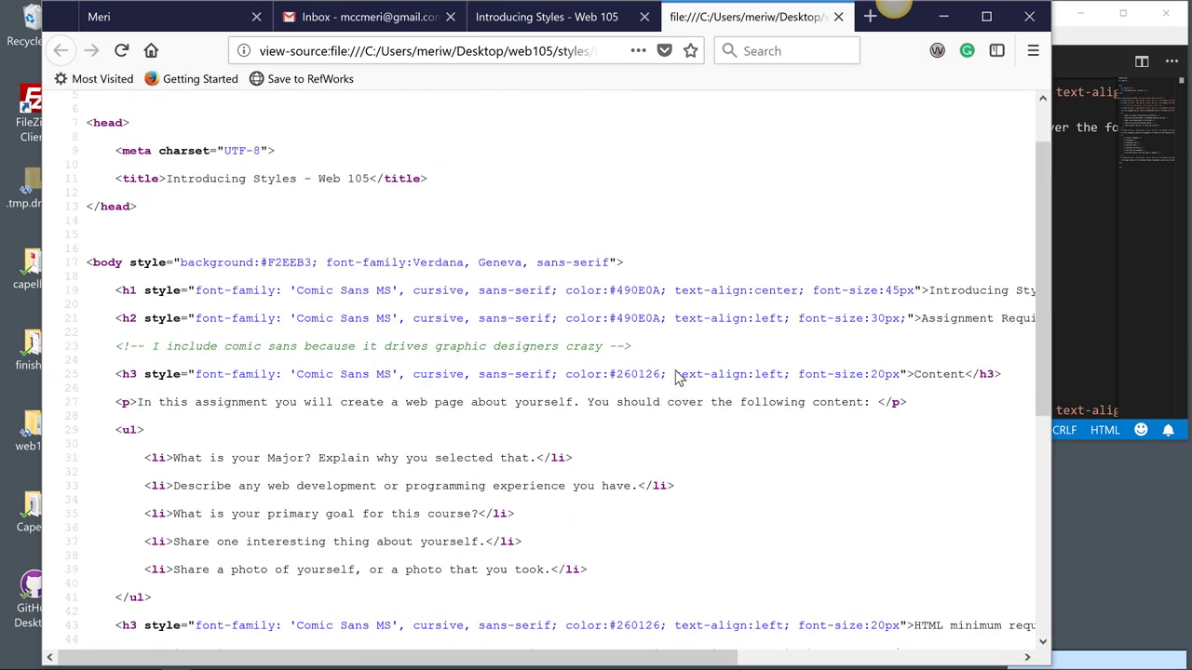
{"action": "scroll", "scroll_direction": "up", "scroll_amount": 3}
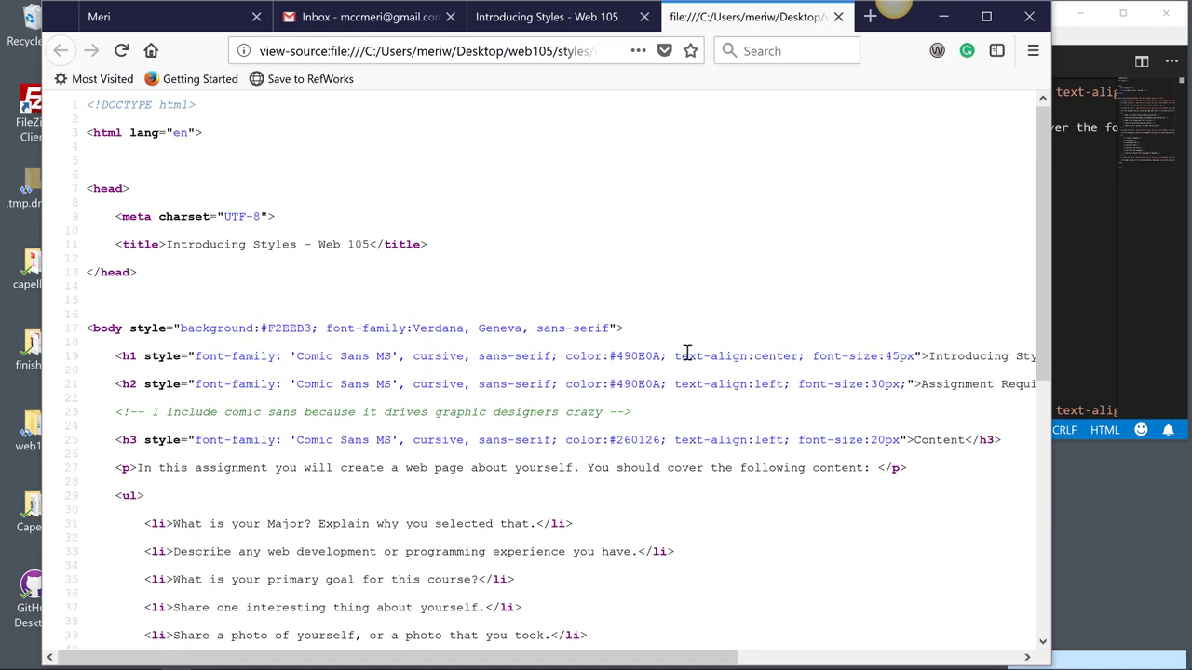
{"action": "mouse_move", "coordinate": [670, 333]}
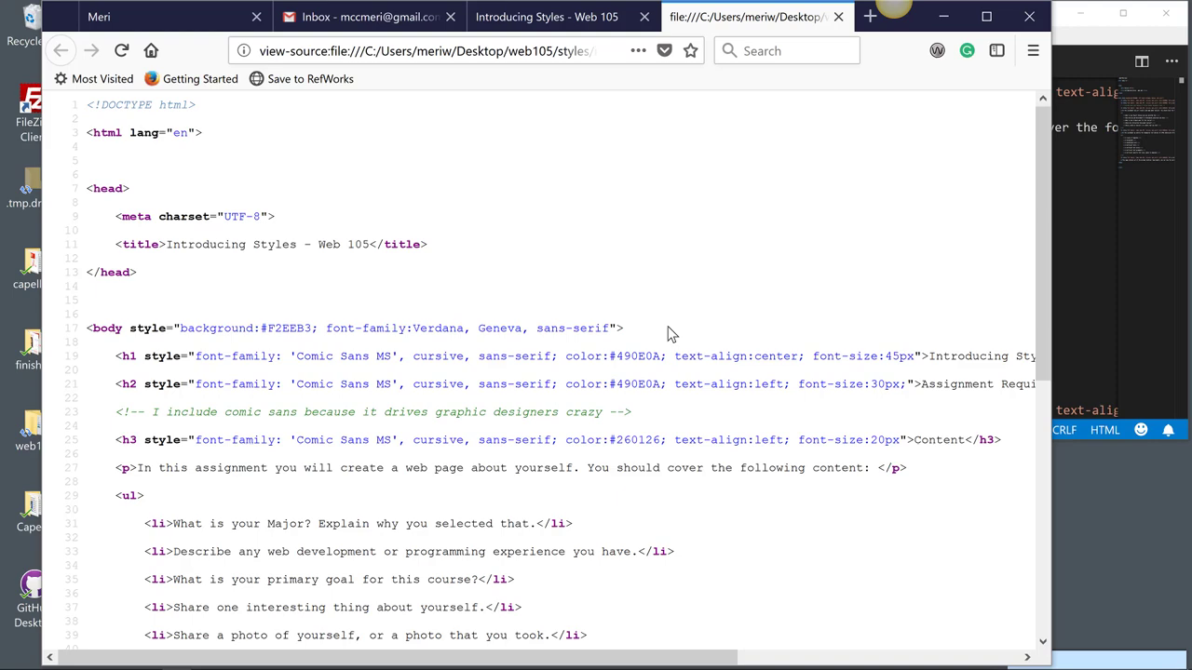
{"action": "left_click", "coordinate": [547, 16]}
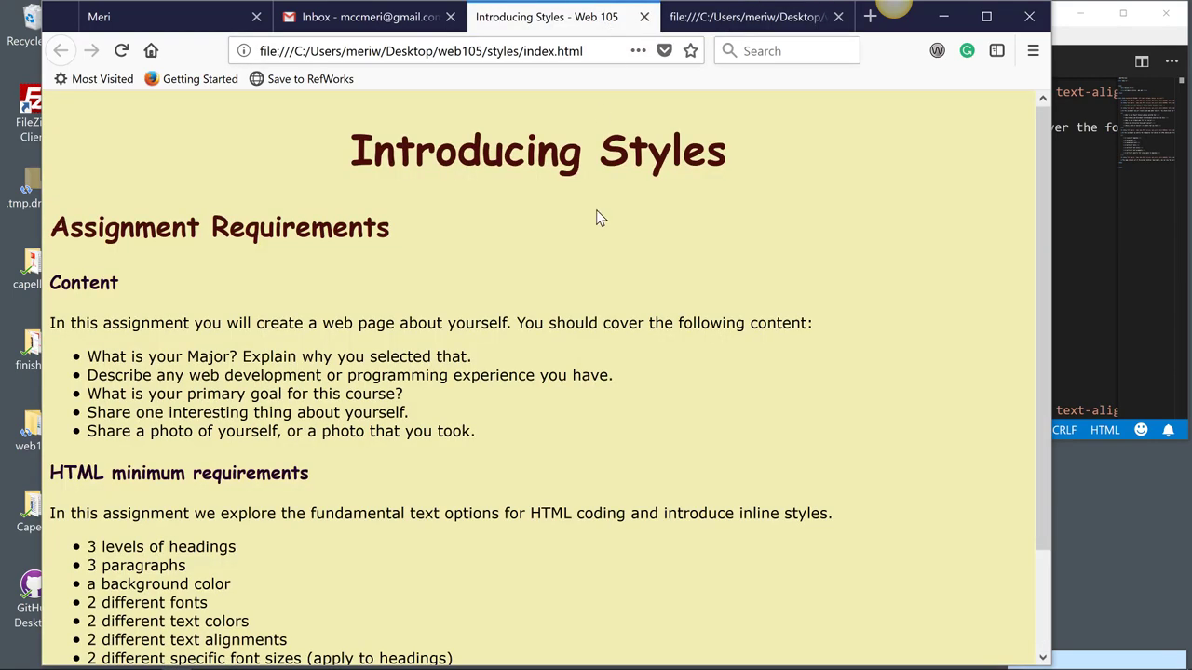
{"action": "mouse_move", "coordinate": [584, 271]}
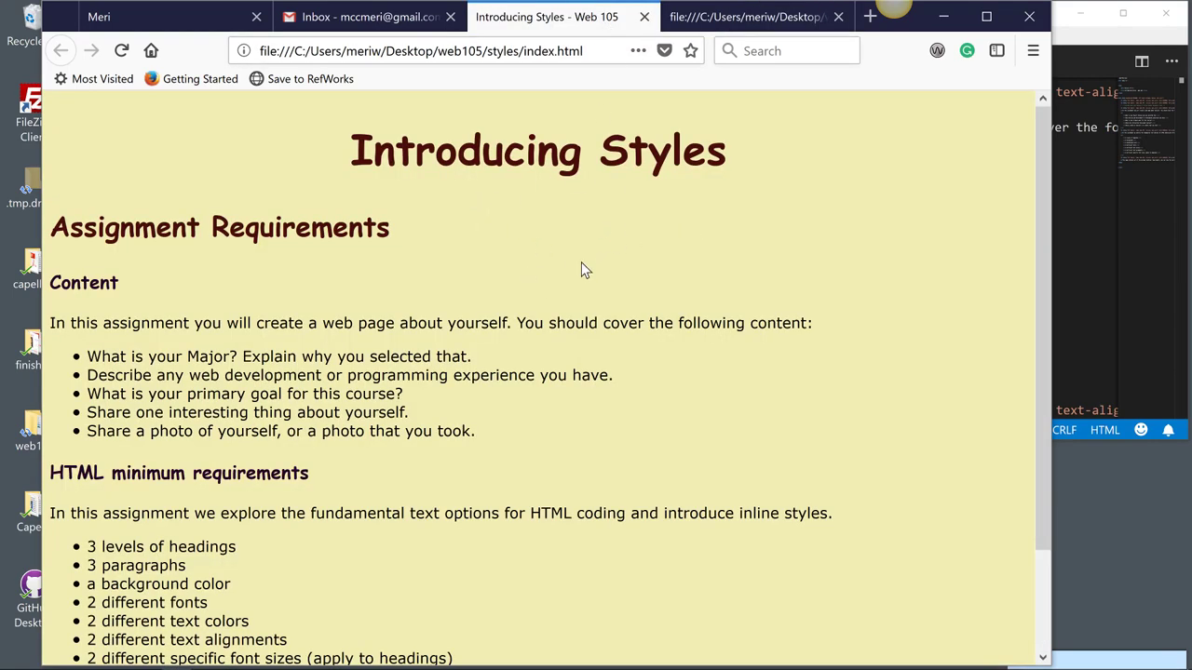
{"action": "mouse_move", "coordinate": [177, 322]}
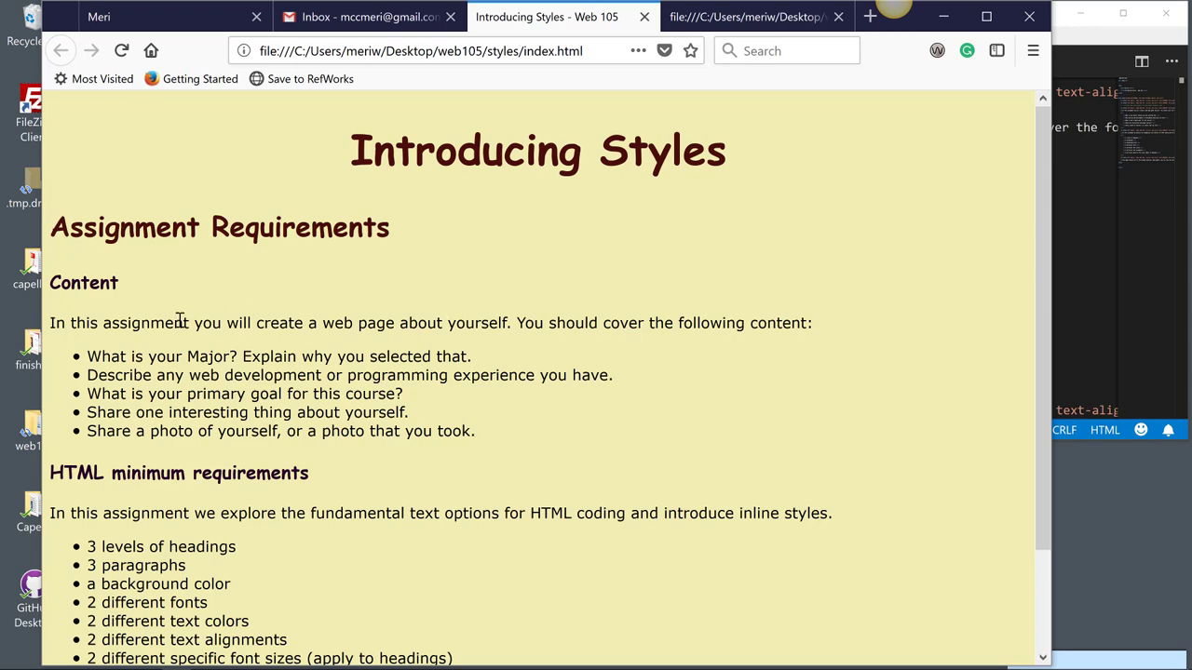
{"action": "mouse_move", "coordinate": [180, 460]}
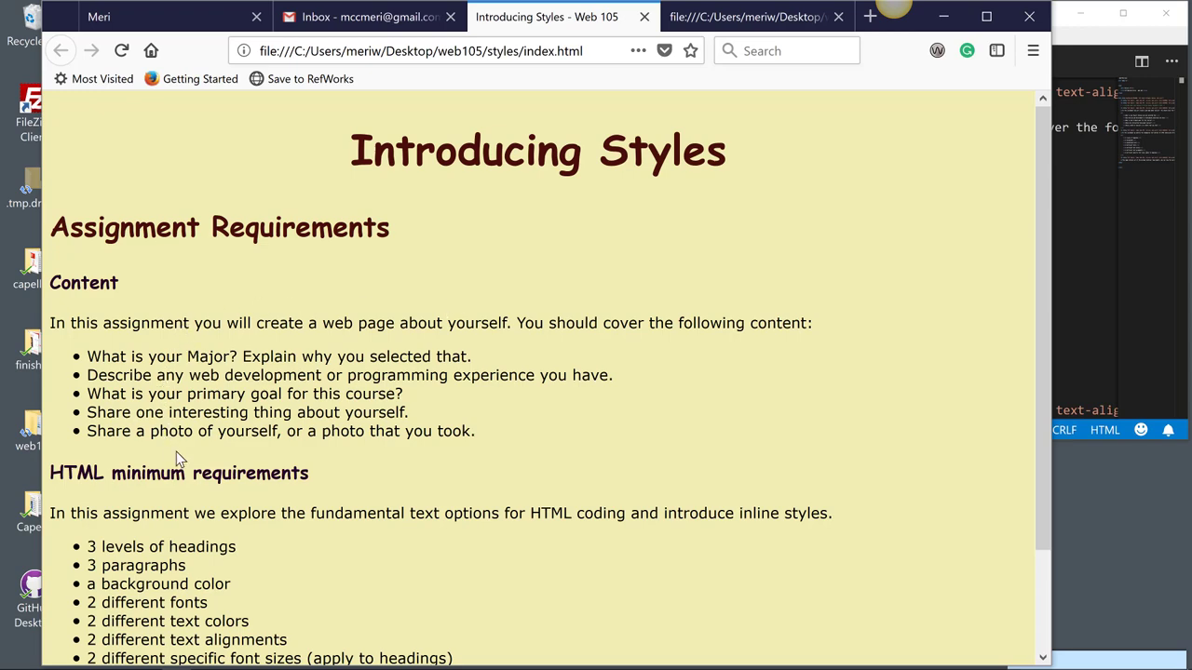
{"action": "scroll", "scroll_direction": "down", "scroll_amount": 3}
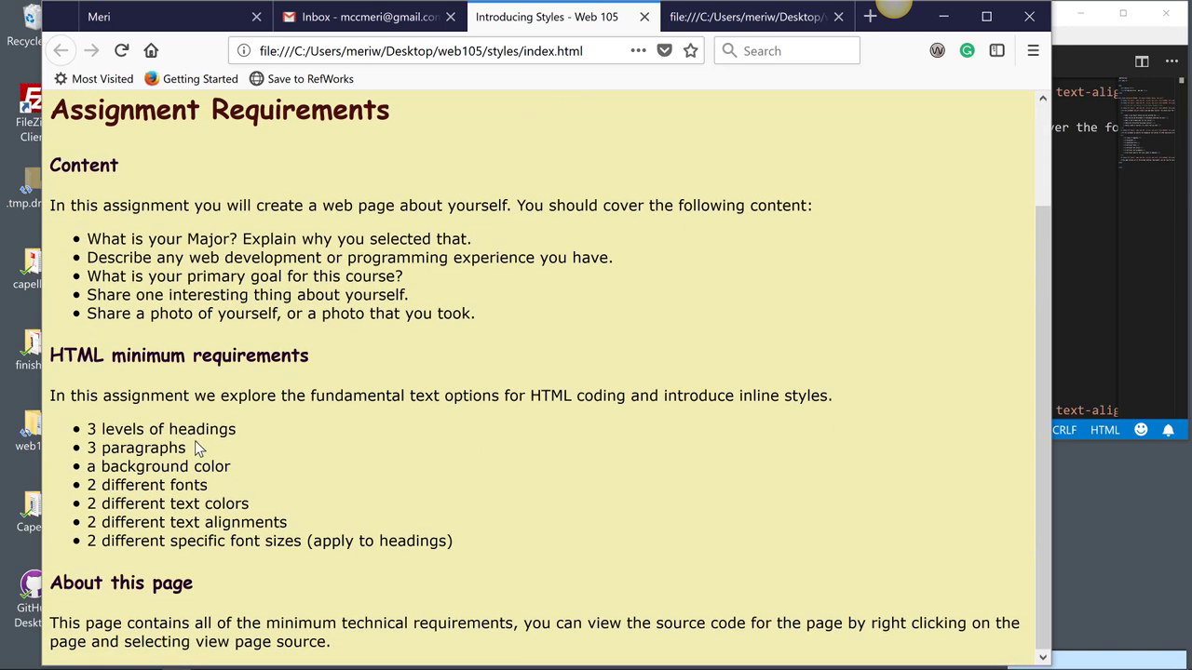
{"action": "mouse_move", "coordinate": [191, 452]}
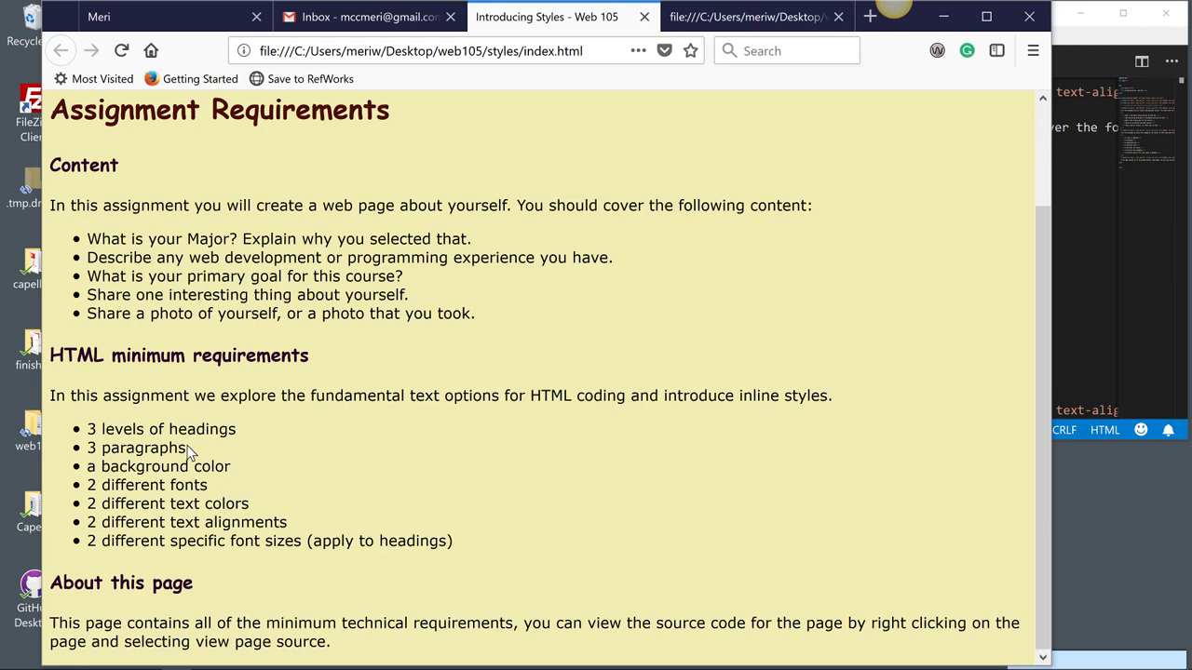
{"action": "mouse_move", "coordinate": [186, 461]}
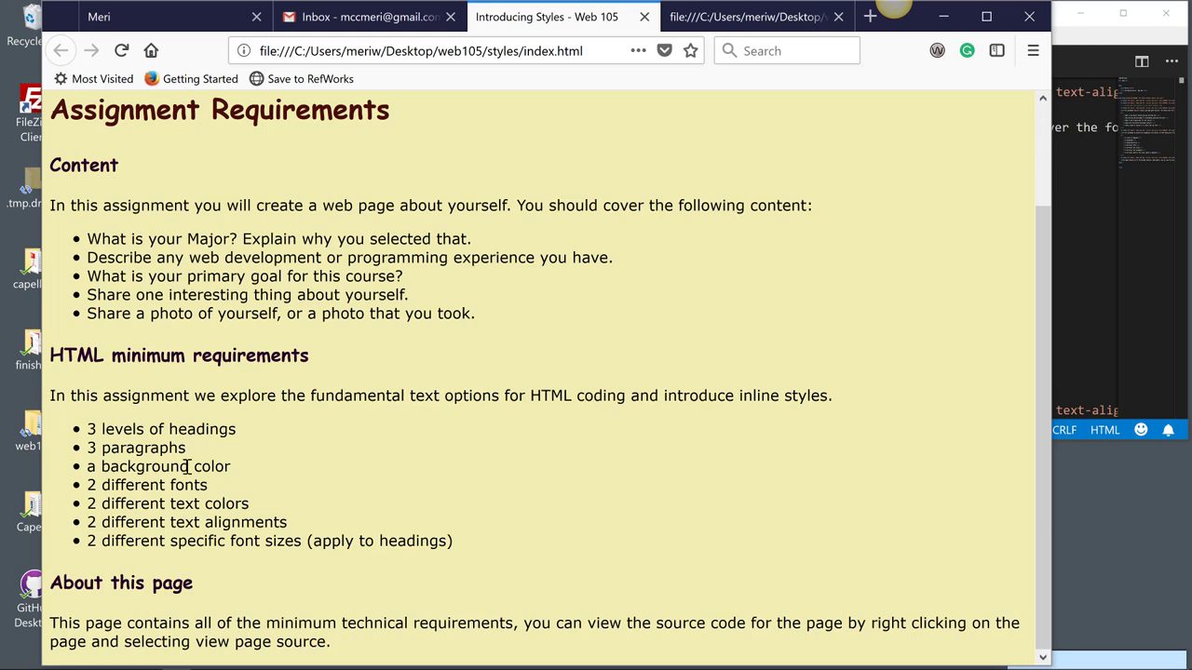
{"action": "mouse_move", "coordinate": [196, 501]}
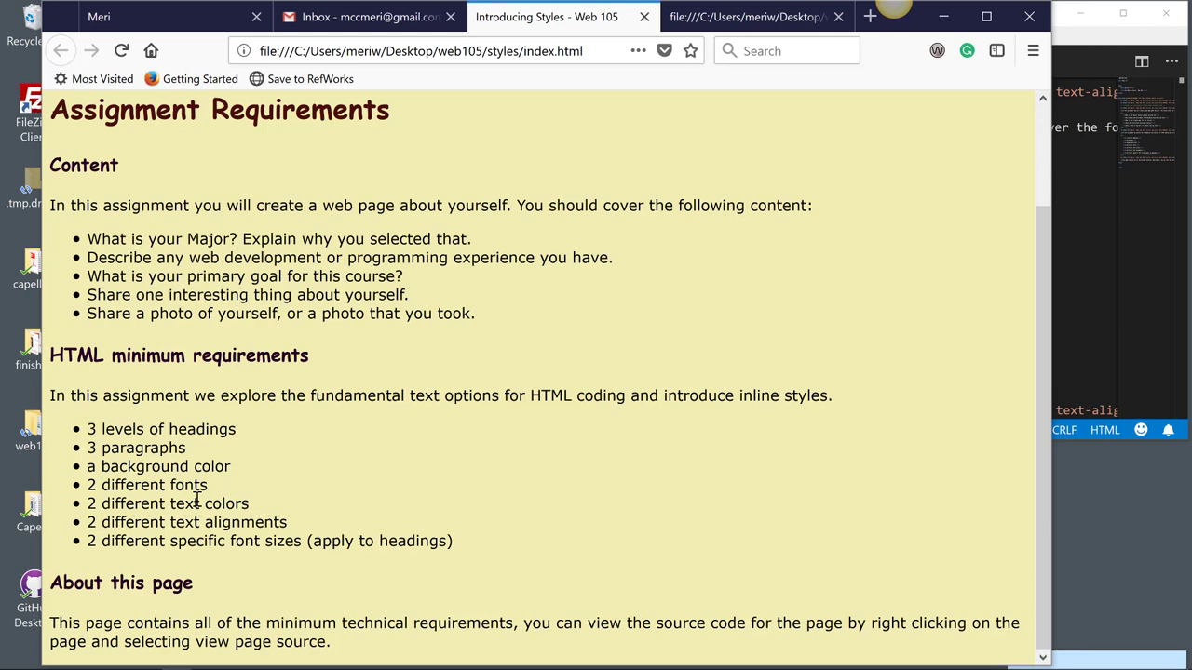
{"action": "mouse_move", "coordinate": [207, 524]}
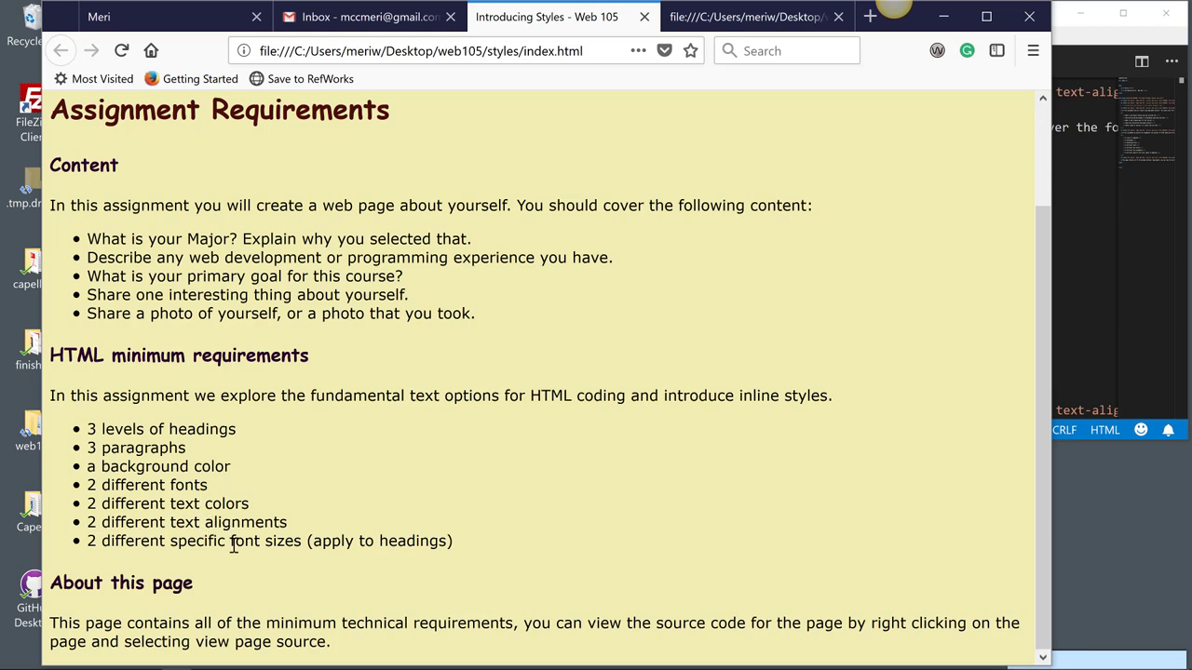
{"action": "mouse_move", "coordinate": [293, 557]}
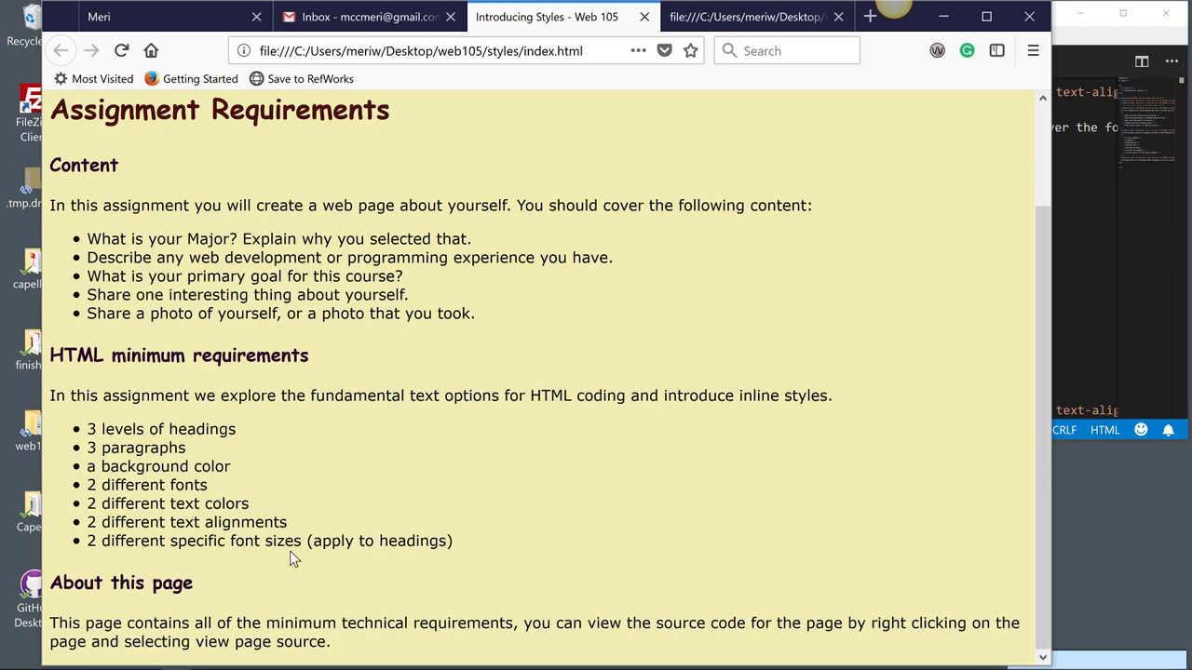
{"action": "mouse_move", "coordinate": [331, 563]}
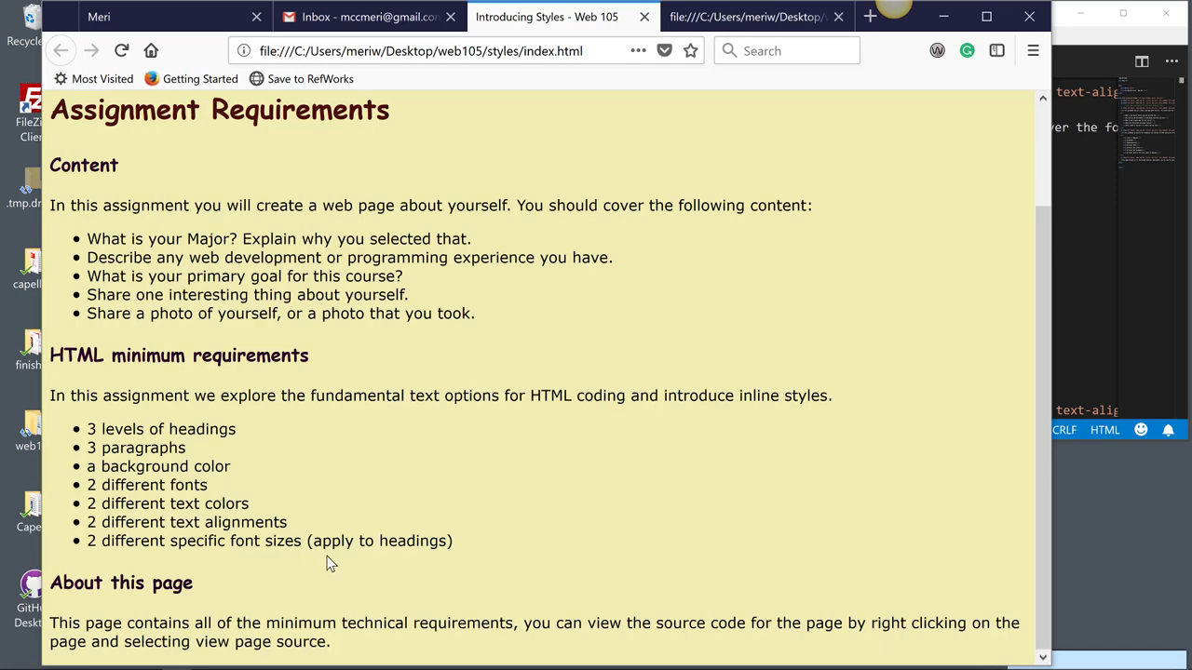
{"action": "scroll", "scroll_direction": "up", "scroll_amount": 3}
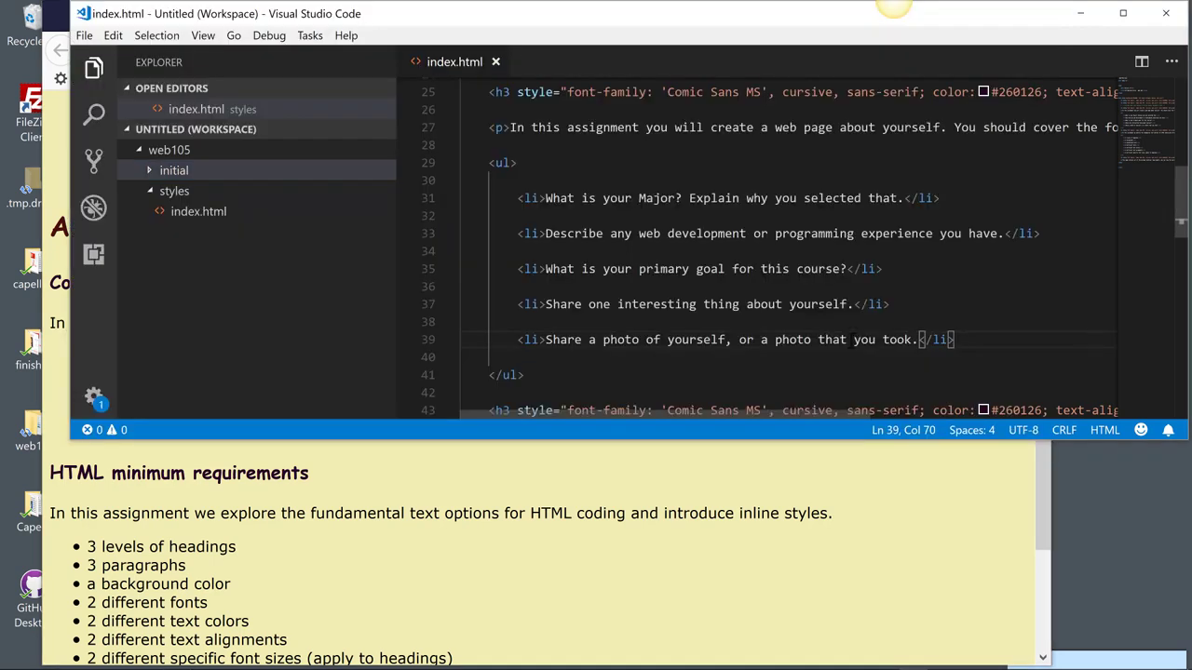
{"action": "scroll", "scroll_direction": "up", "scroll_amount": 3}
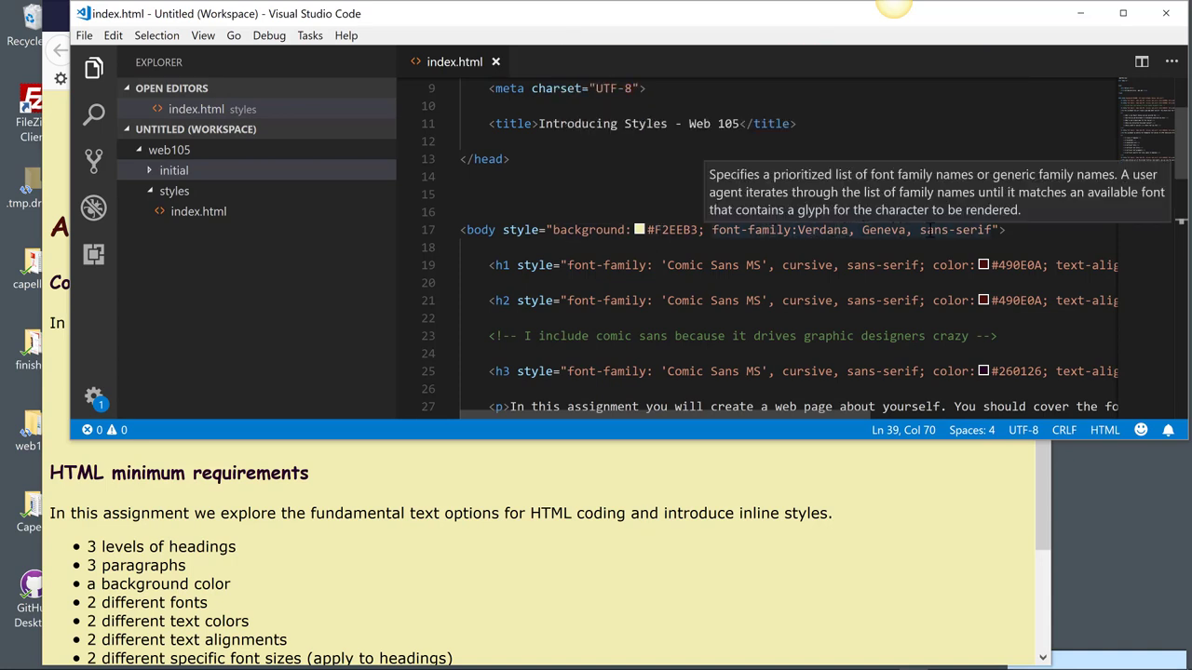
{"action": "left_click", "coordinate": [954, 230]}
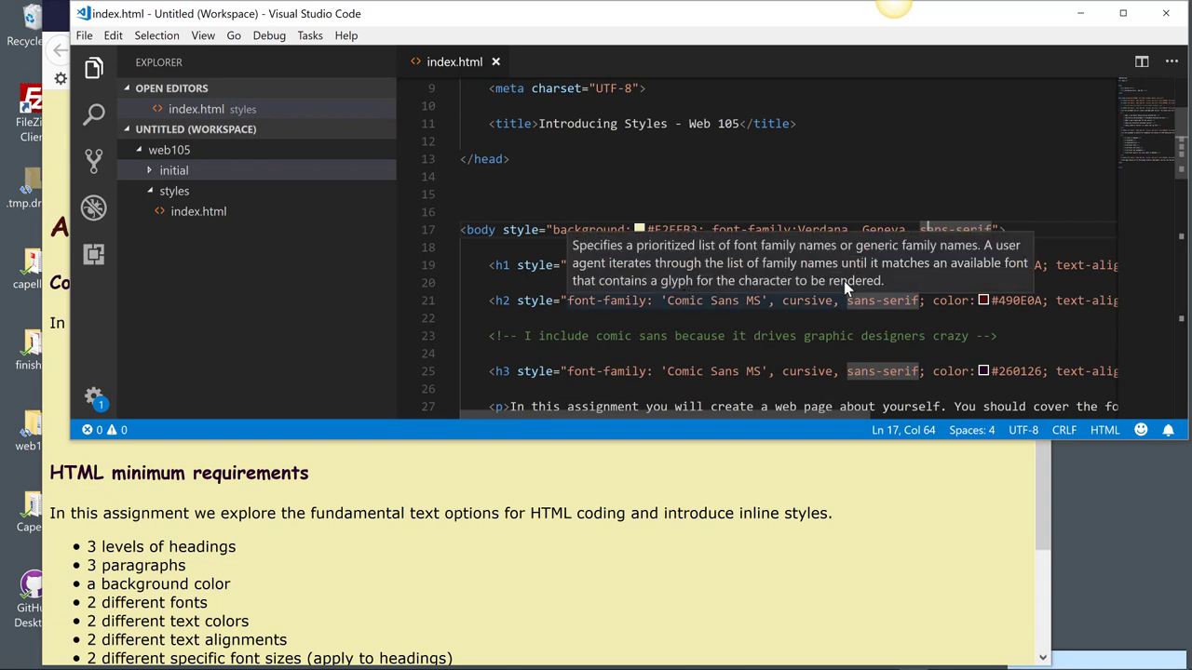
{"action": "mouse_move", "coordinate": [846, 314]}
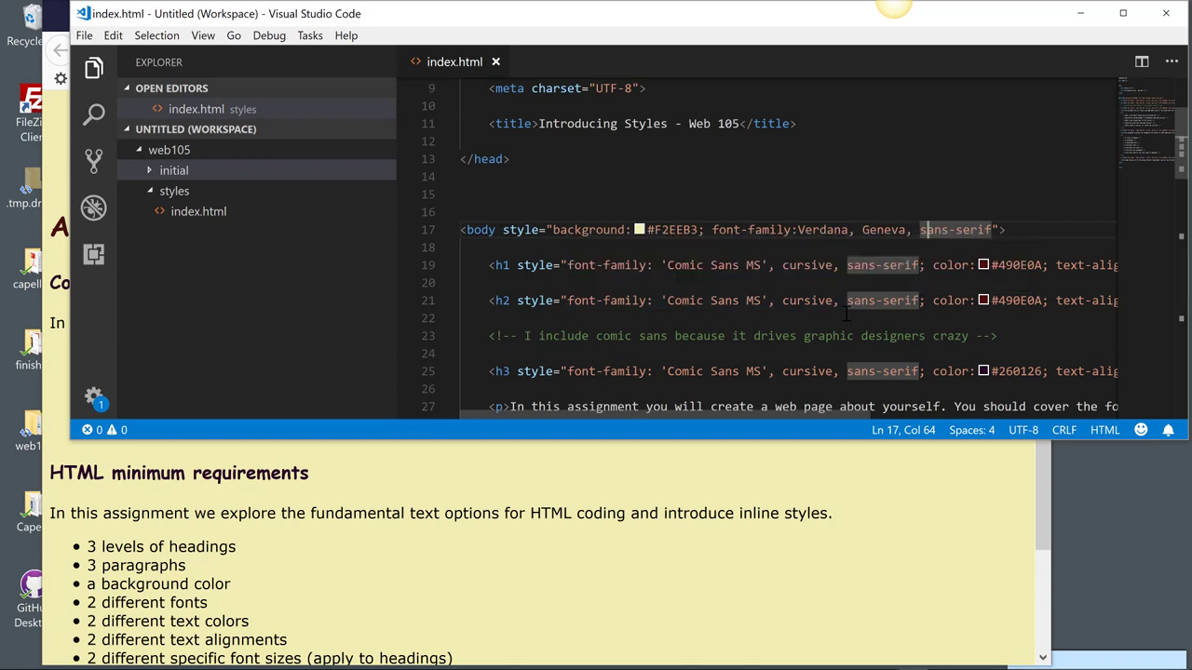
{"action": "left_click", "coordinate": [993, 230]}
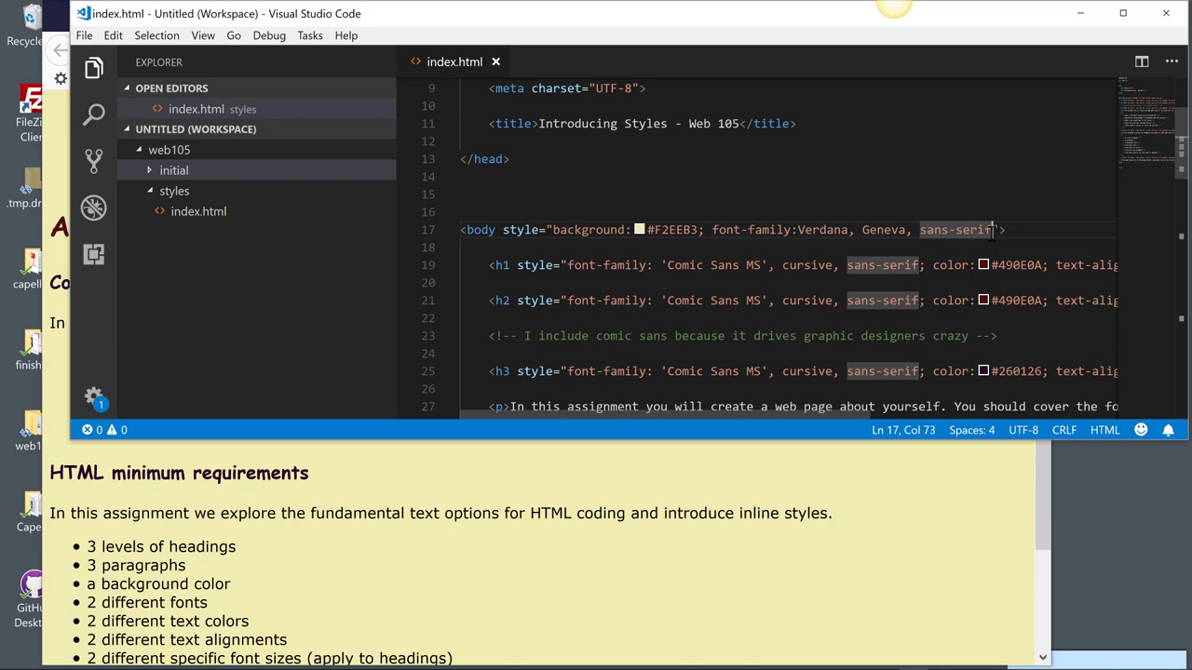
Delete the body's 'Verdana, Geneva, sans-serif' font-family value.
{"action": "left_click_drag", "start_coordinate": [995, 230], "coordinate": [799, 230]}
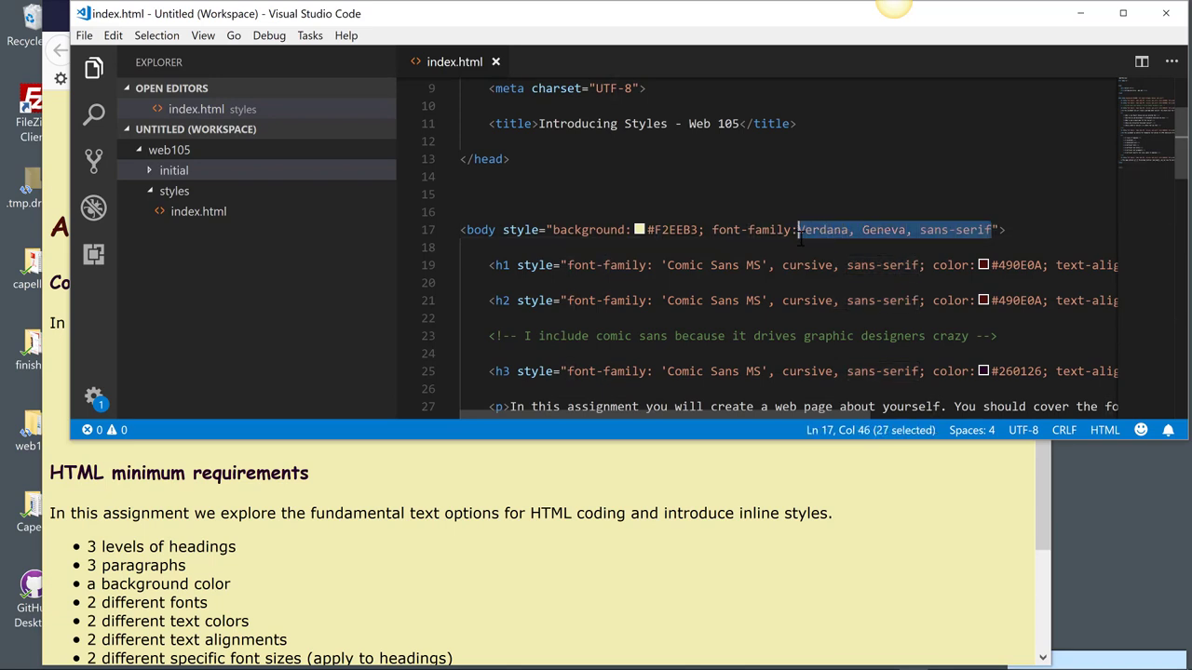
{"action": "key", "text": "Delete"}
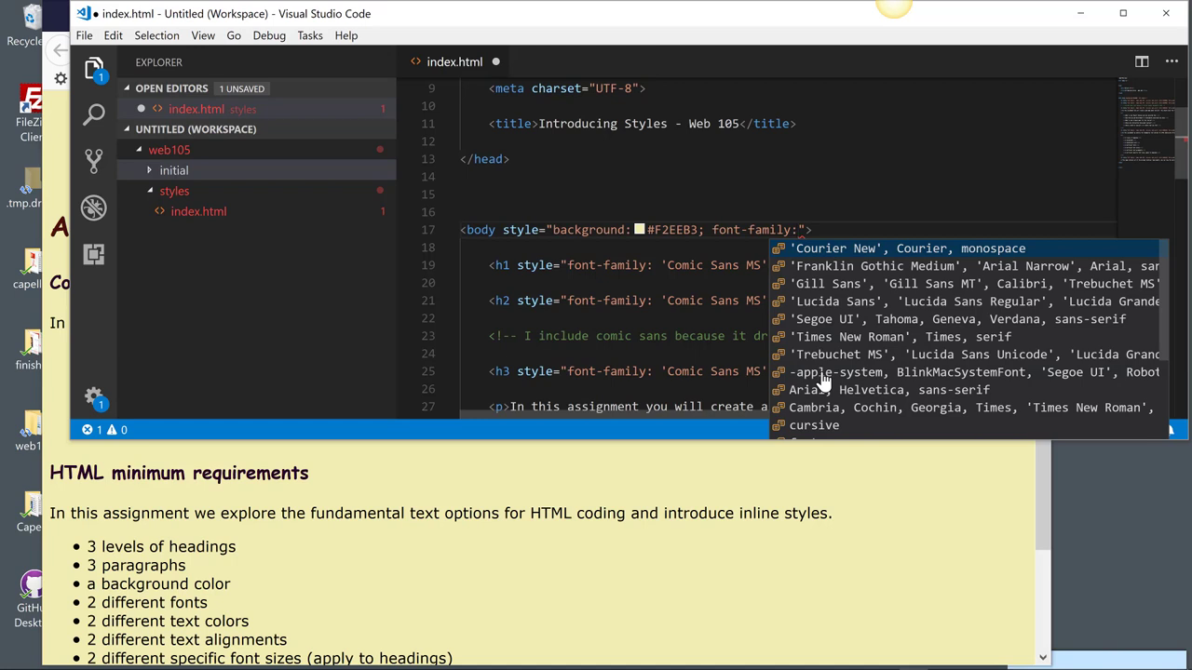
{"action": "mouse_move", "coordinate": [870, 320]}
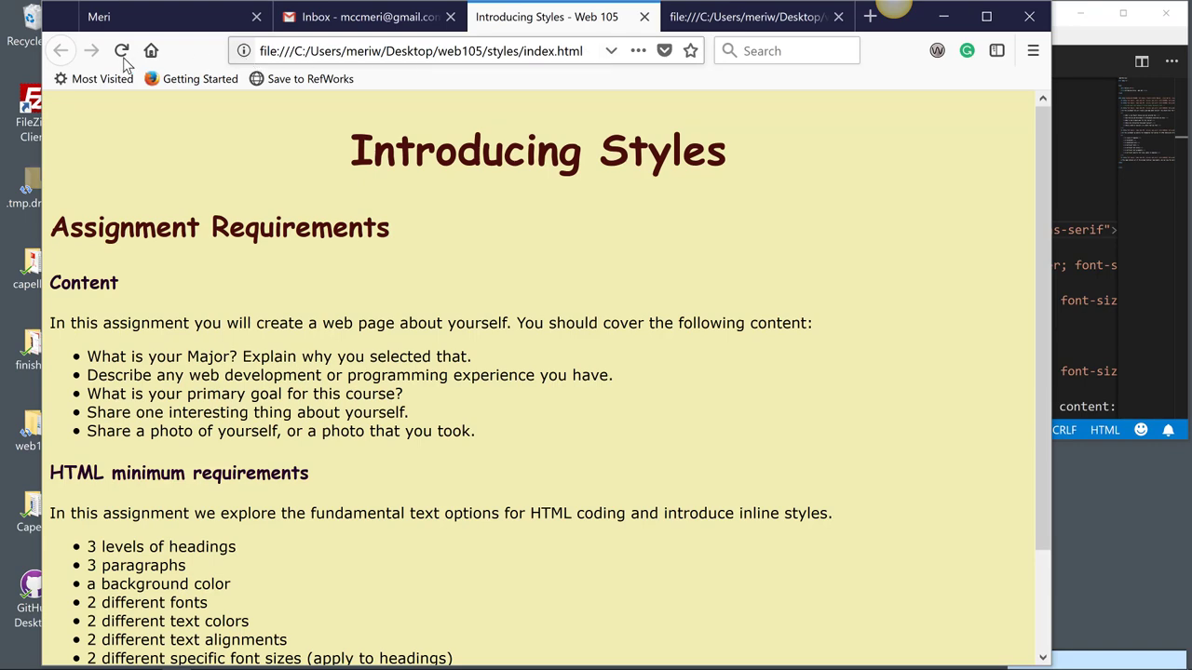
Reload the Introducing Styles page in Firefox to show the Franklin Gothic font.
{"action": "left_click", "coordinate": [121, 50]}
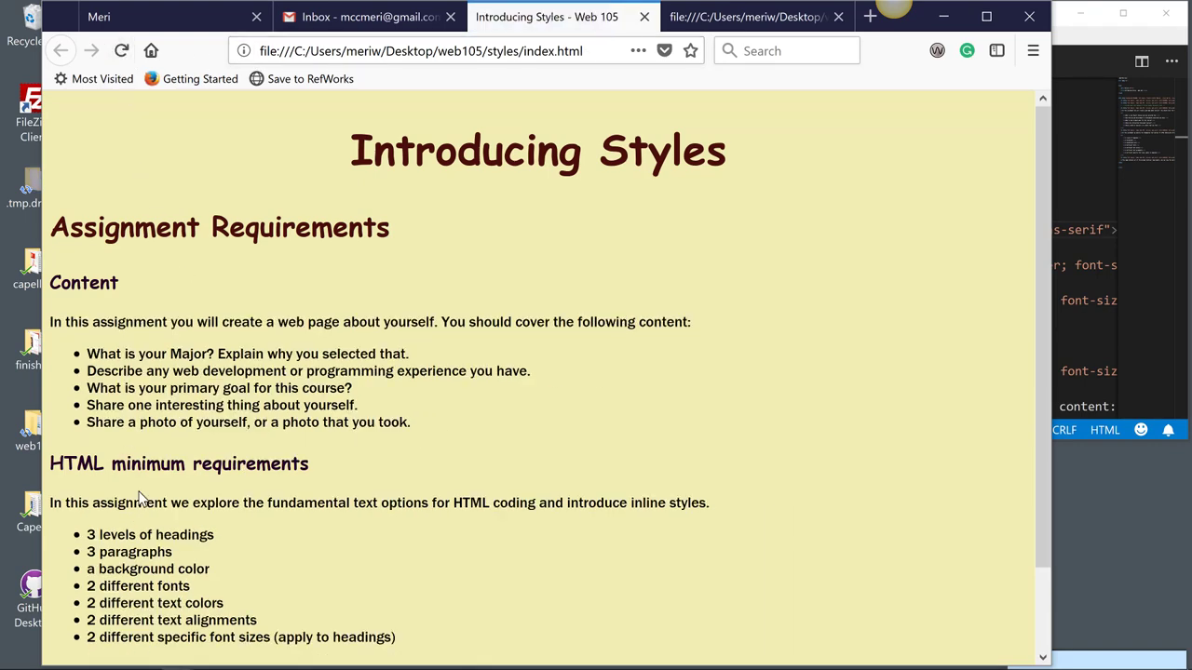
{"action": "mouse_move", "coordinate": [616, 403]}
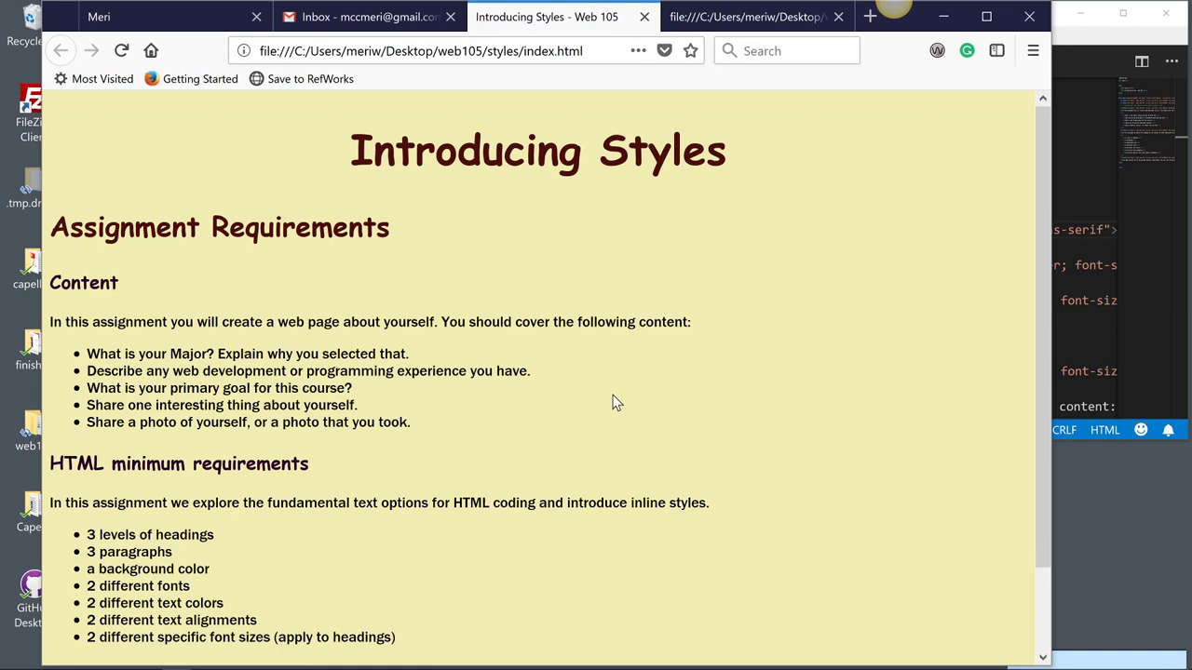
{"action": "mouse_move", "coordinate": [1037, 382]}
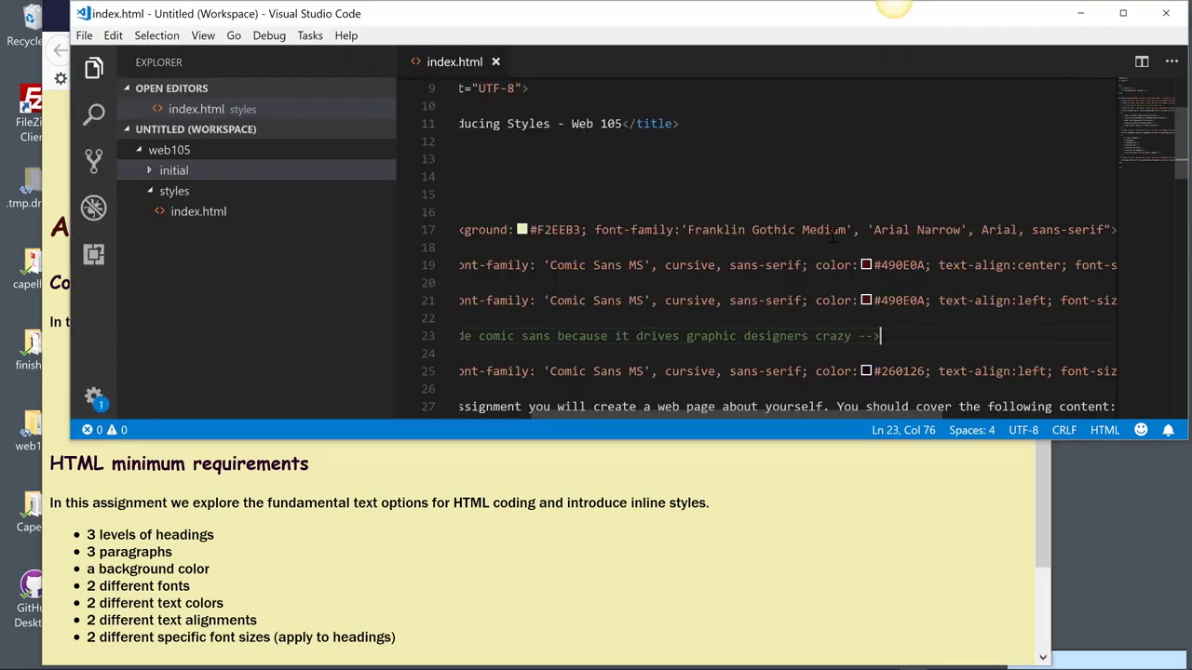
{"action": "mouse_move", "coordinate": [894, 473]}
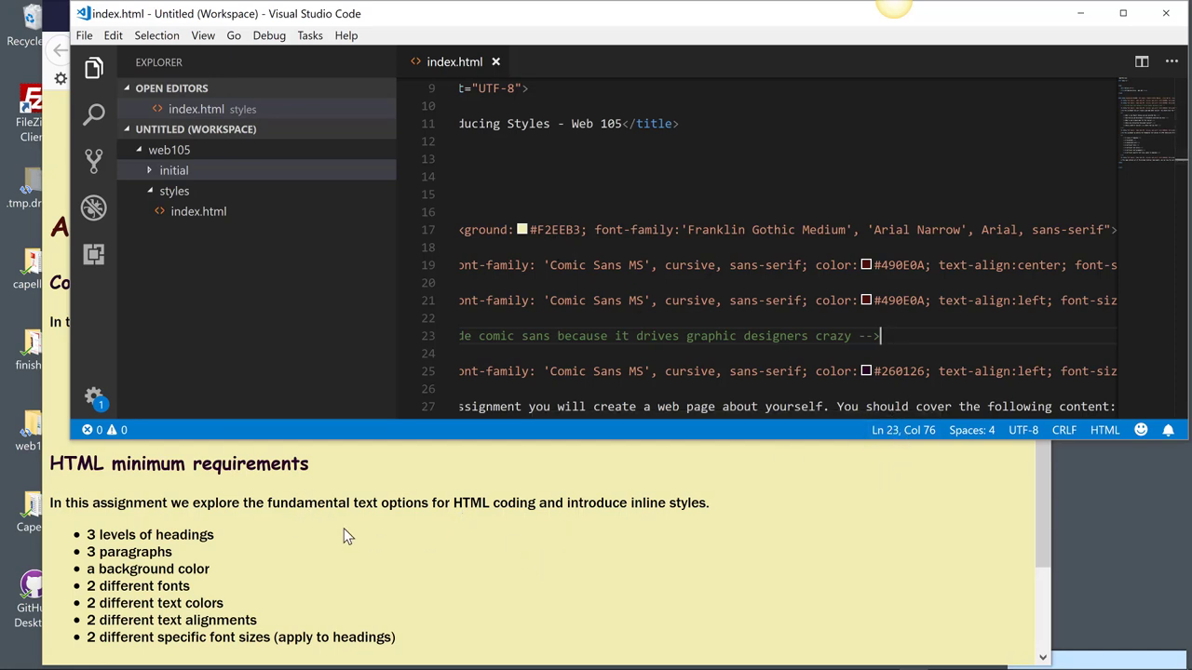
{"action": "mouse_move", "coordinate": [605, 363]}
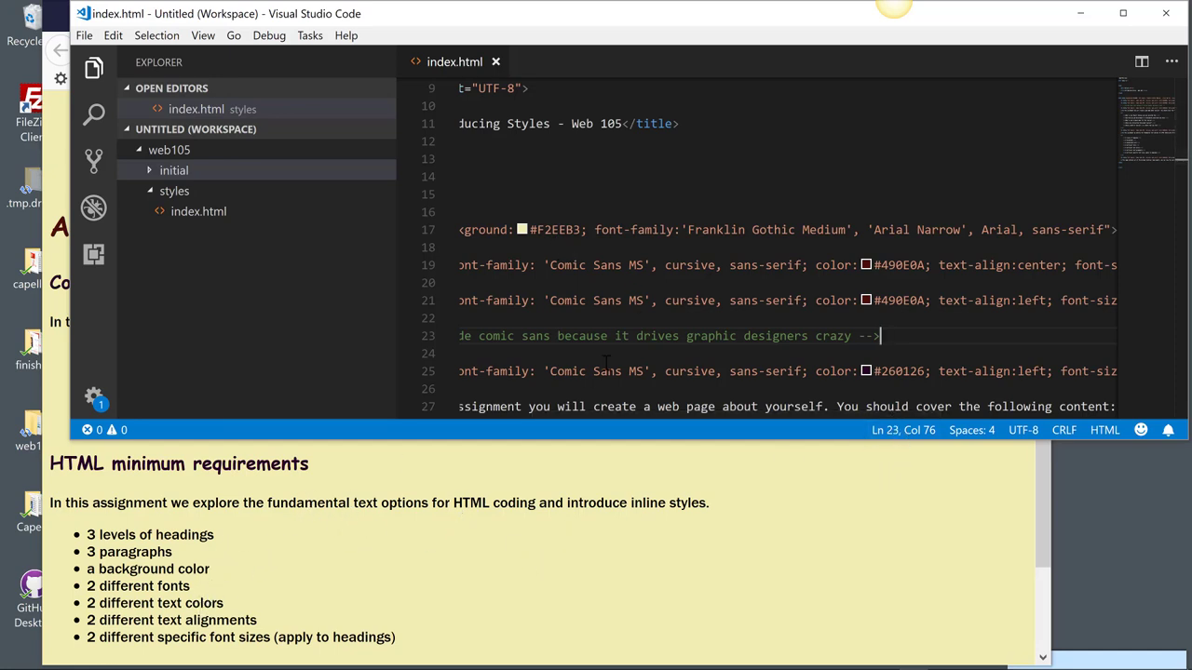
{"action": "scroll", "scroll_direction": "down", "scroll_amount": 3}
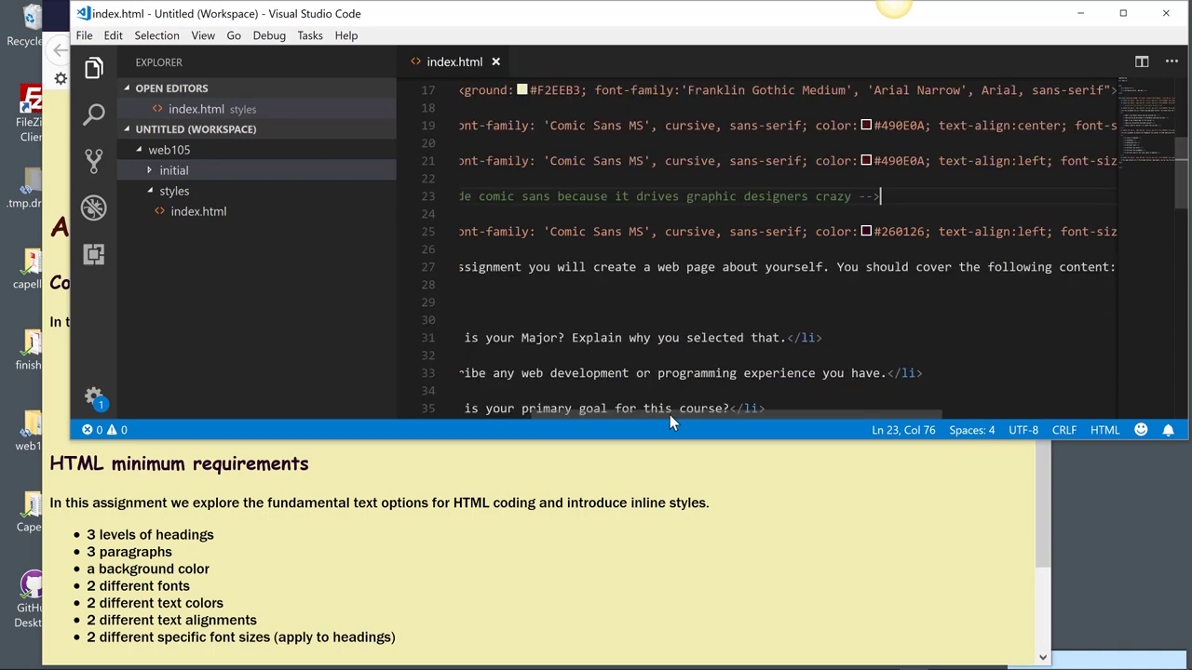
{"action": "scroll", "scroll_direction": "left", "scroll_amount": 3}
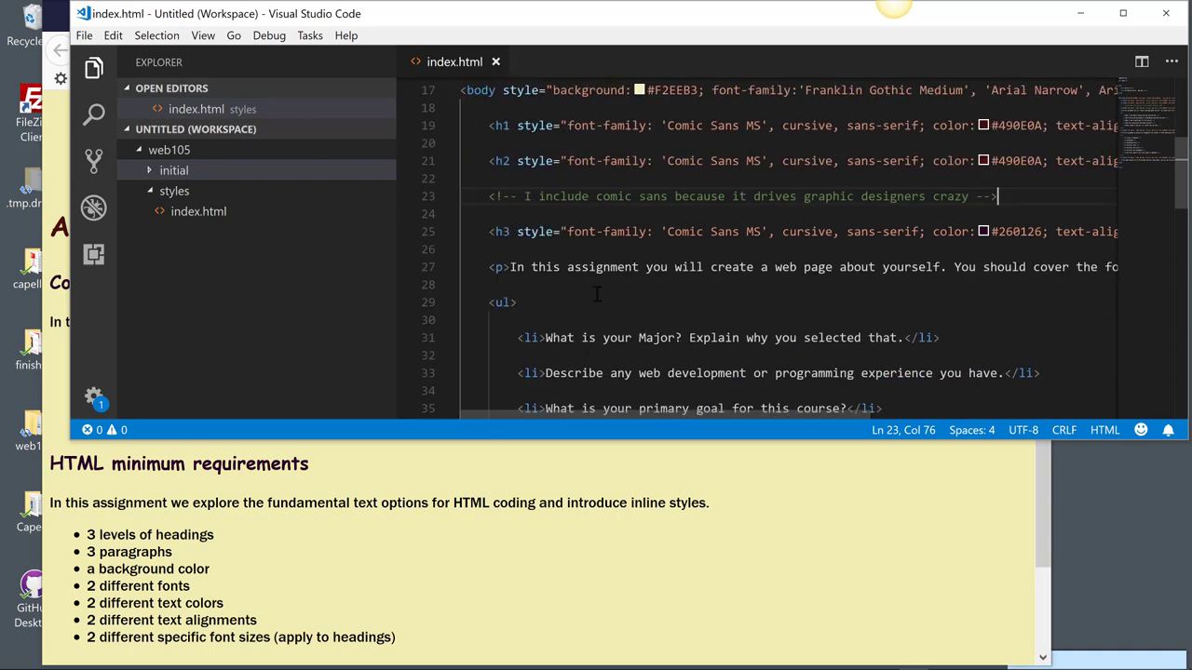
{"action": "scroll", "scroll_direction": "down", "scroll_amount": 3}
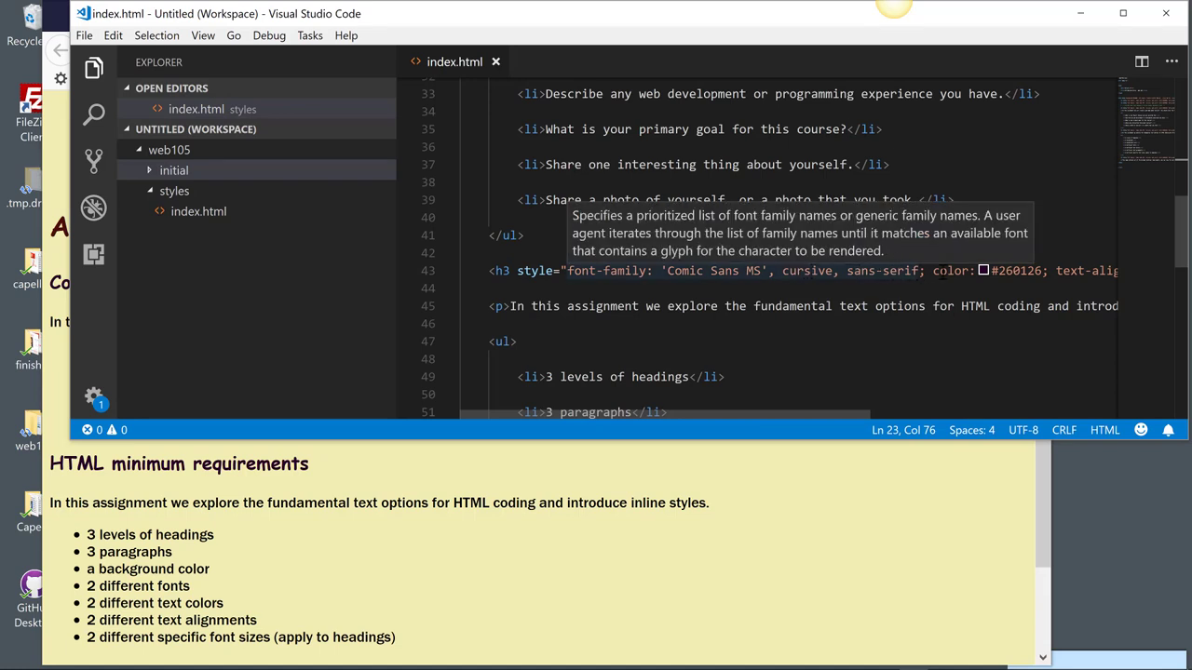
{"action": "mouse_move", "coordinate": [1047, 286]}
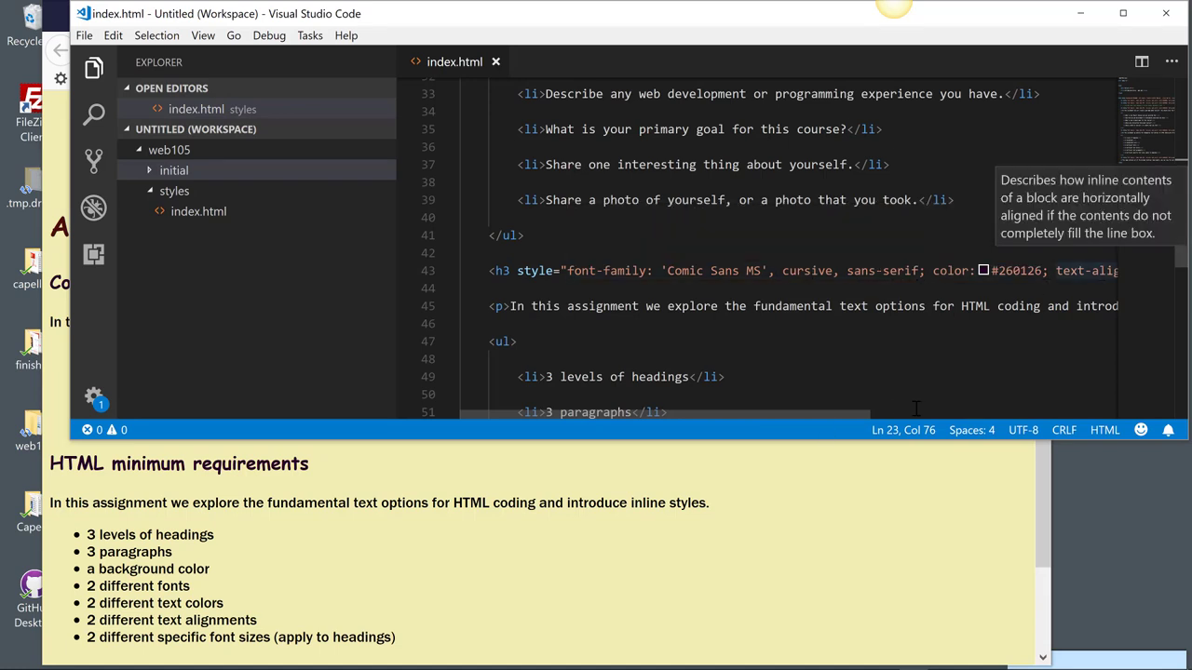
{"action": "scroll", "scroll_direction": "right", "scroll_amount": 3}
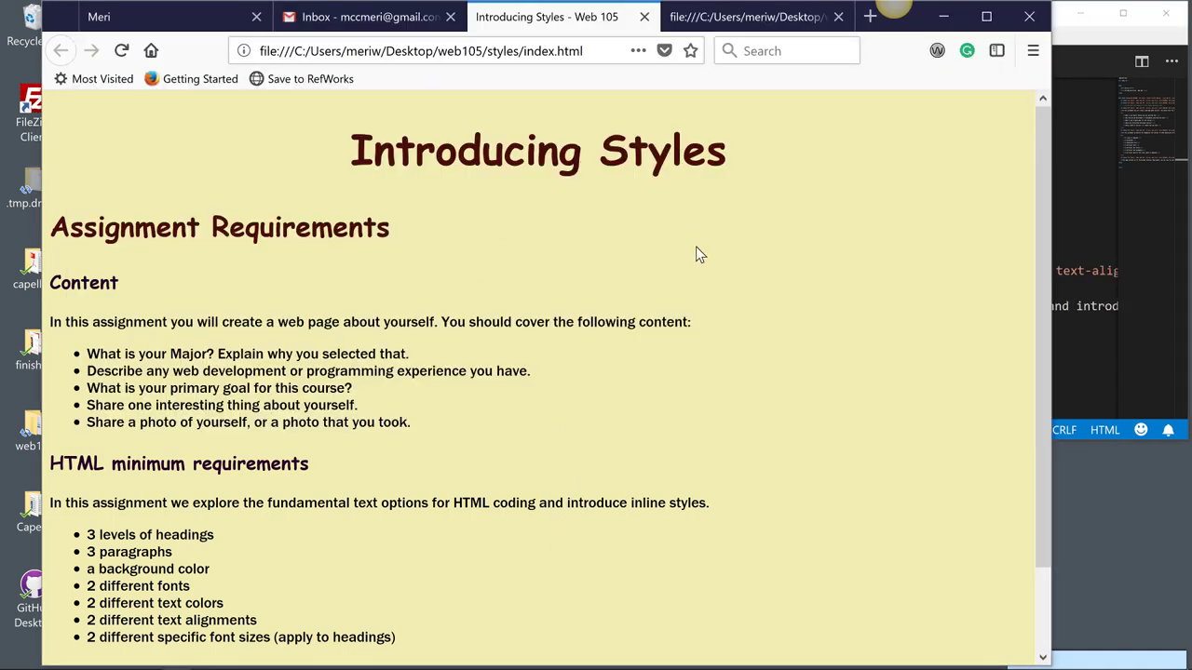
{"action": "scroll", "scroll_direction": "down", "scroll_amount": 3}
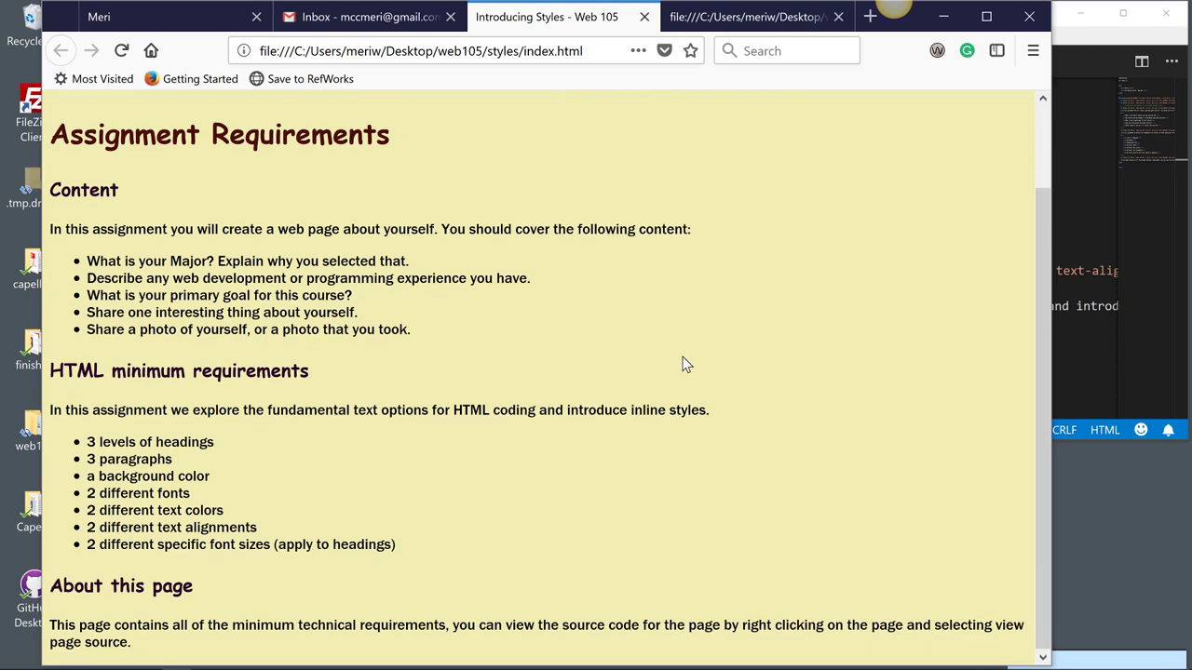
{"action": "mouse_move", "coordinate": [478, 336]}
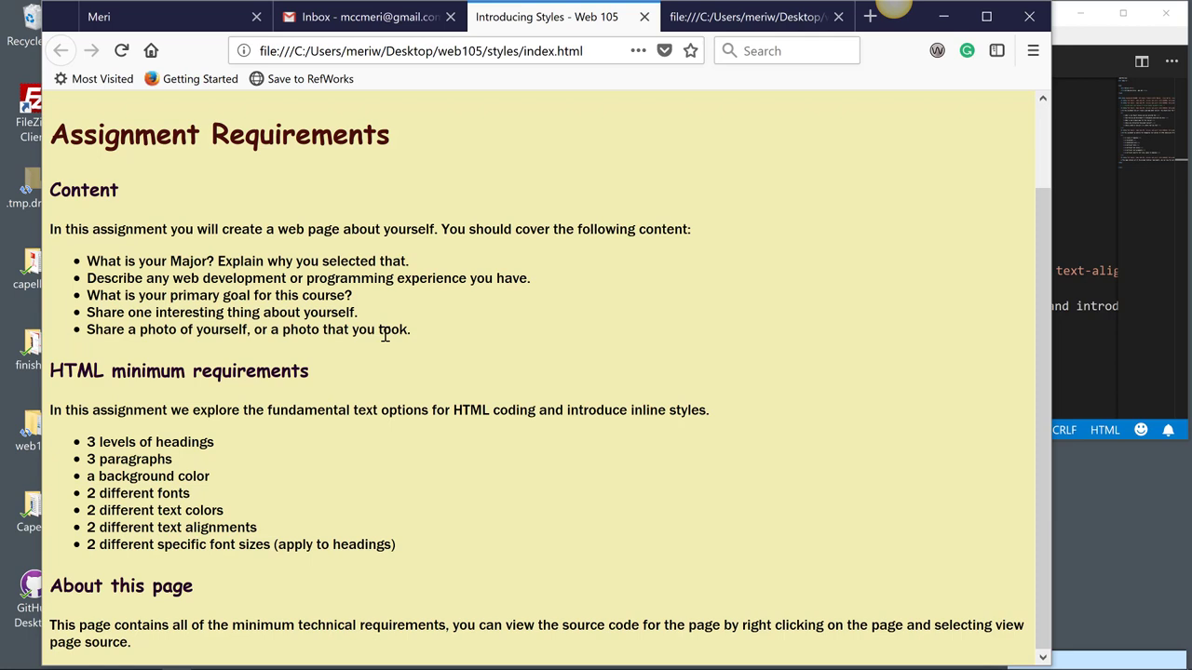
{"action": "mouse_move", "coordinate": [416, 309]}
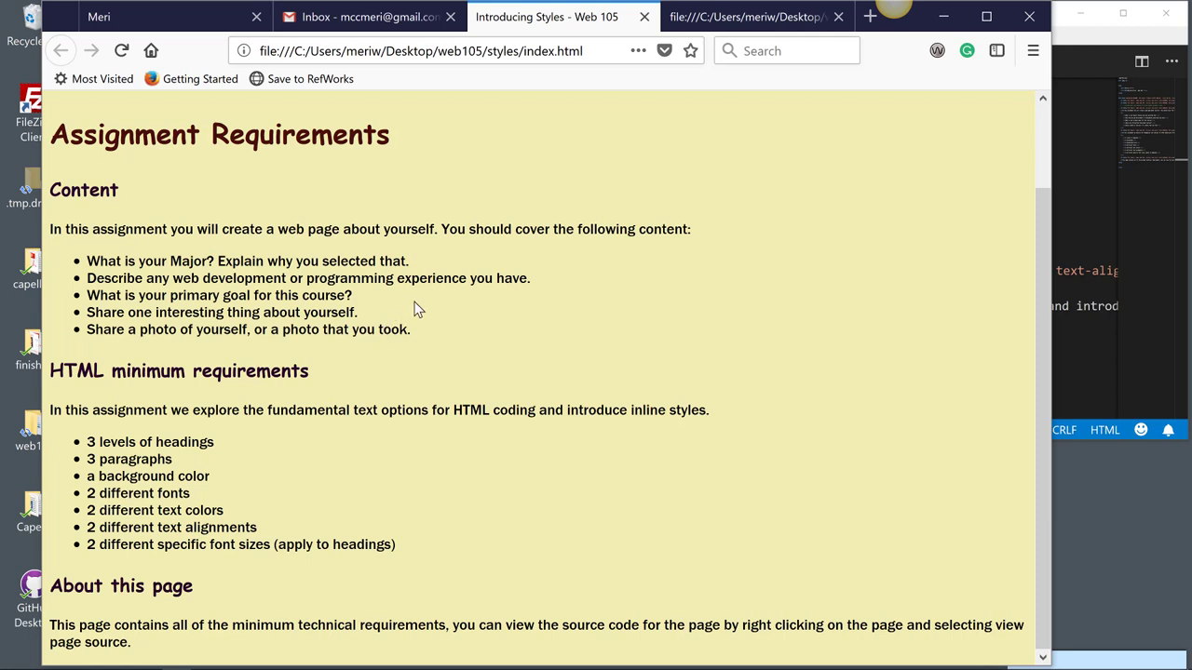